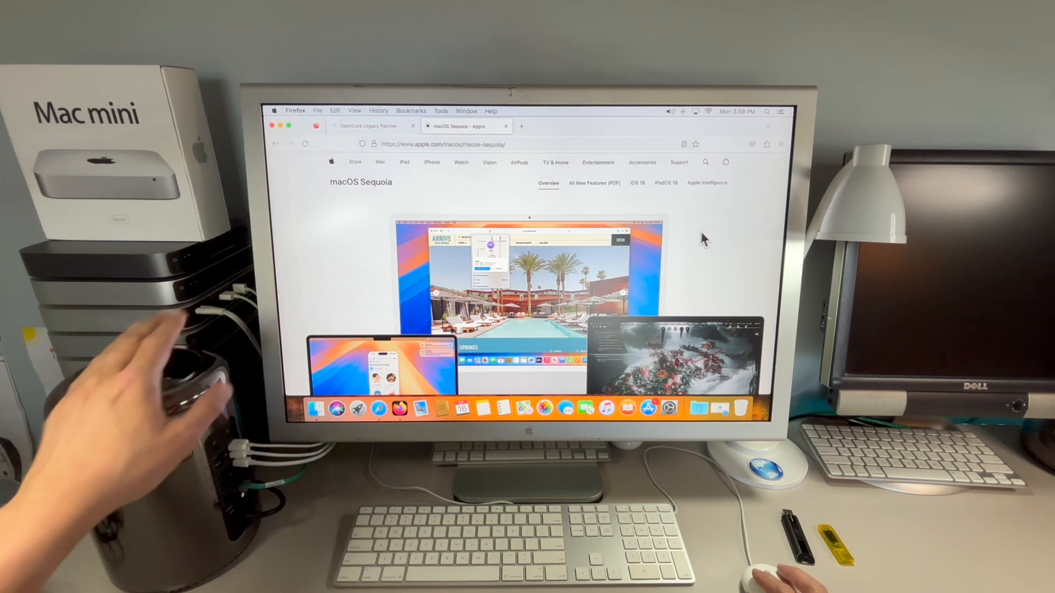
Step: Bring up the OpenCore Legacy Patcher guide's getting-started steps in its browser tab
{"action": "left_click", "coordinate": [370, 125]}
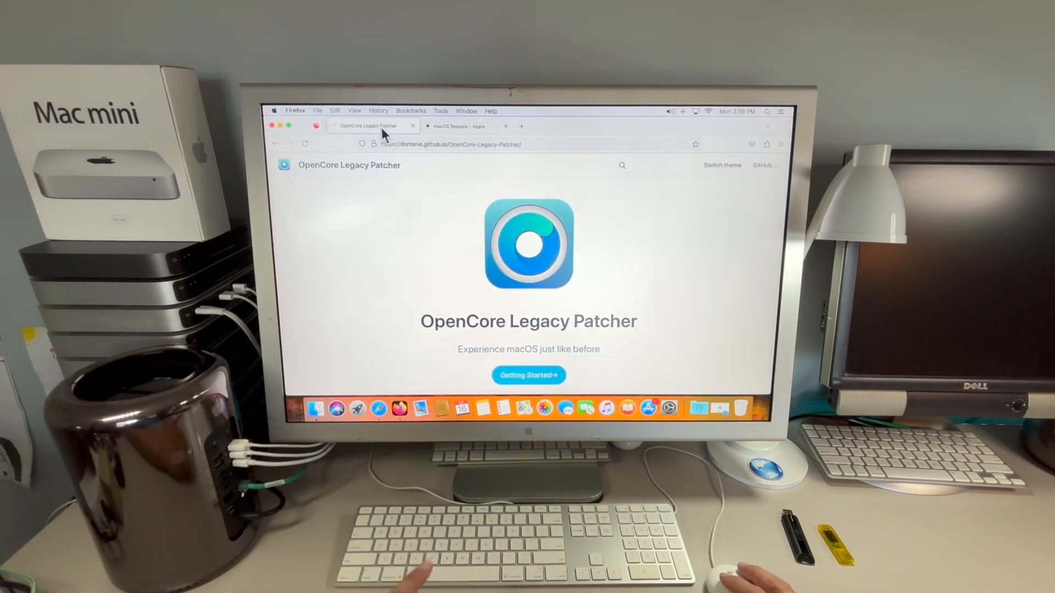
{"action": "mouse_move", "coordinate": [663, 239]}
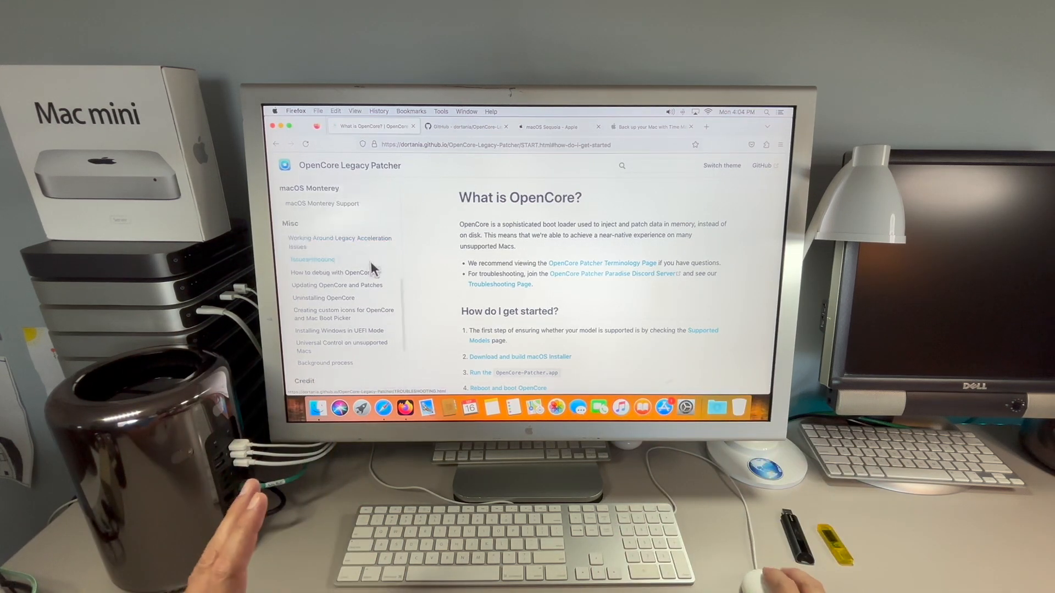
{"action": "scroll", "scroll_direction": "up", "scroll_amount": 3}
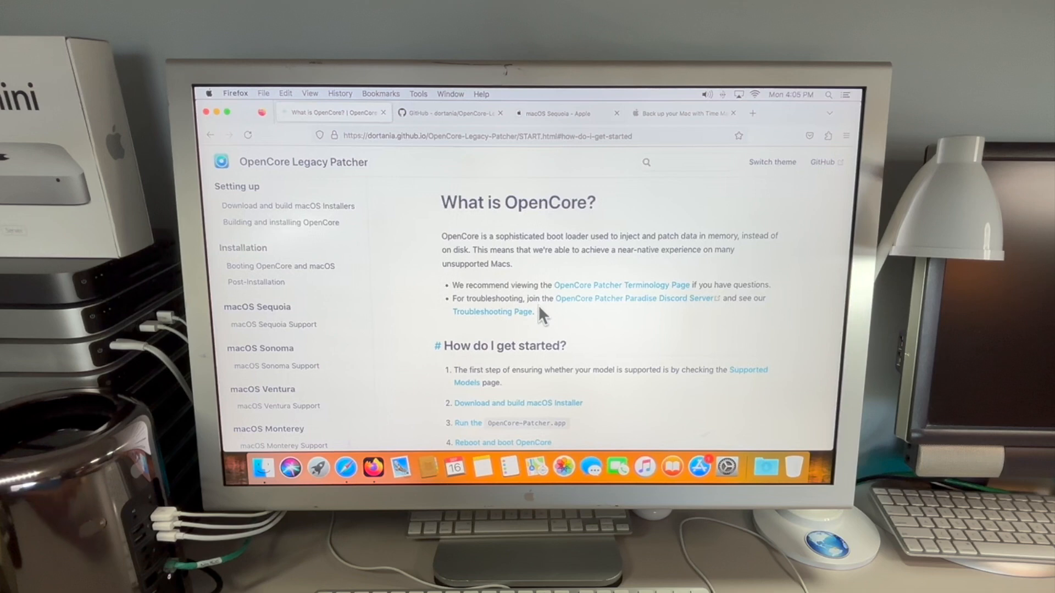
Step: Return to the OpenCore Legacy Patcher home page as the only open tab
{"action": "left_click", "coordinate": [681, 113]}
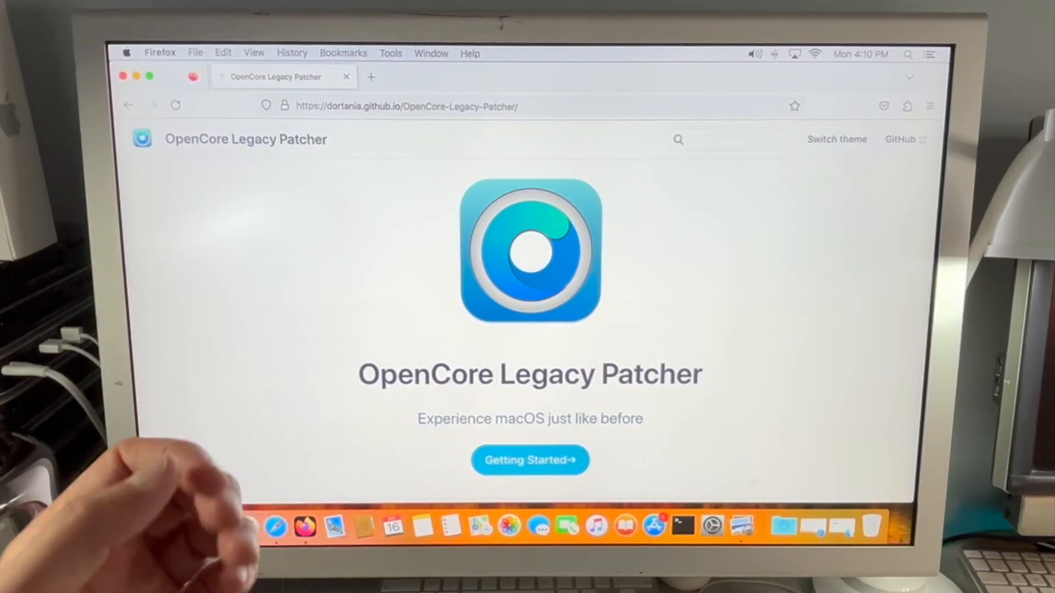
Step: Go from the site to the GitHub repository and its OpenCore Legacy Patcher 2.0.1 release
{"action": "left_click", "coordinate": [900, 139]}
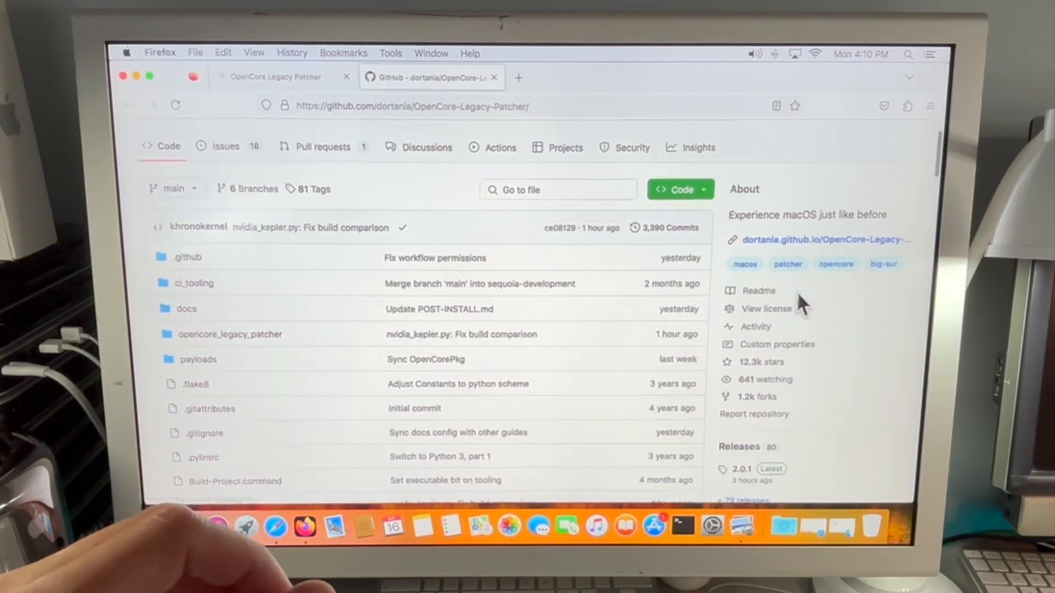
{"action": "scroll", "scroll_direction": "down", "scroll_amount": 3}
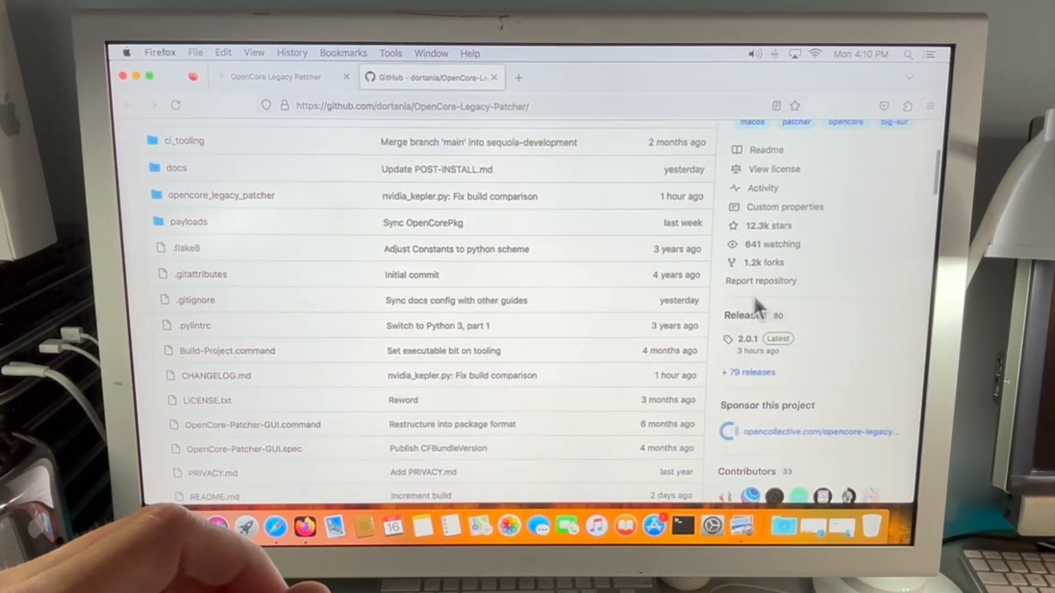
{"action": "mouse_move", "coordinate": [747, 342]}
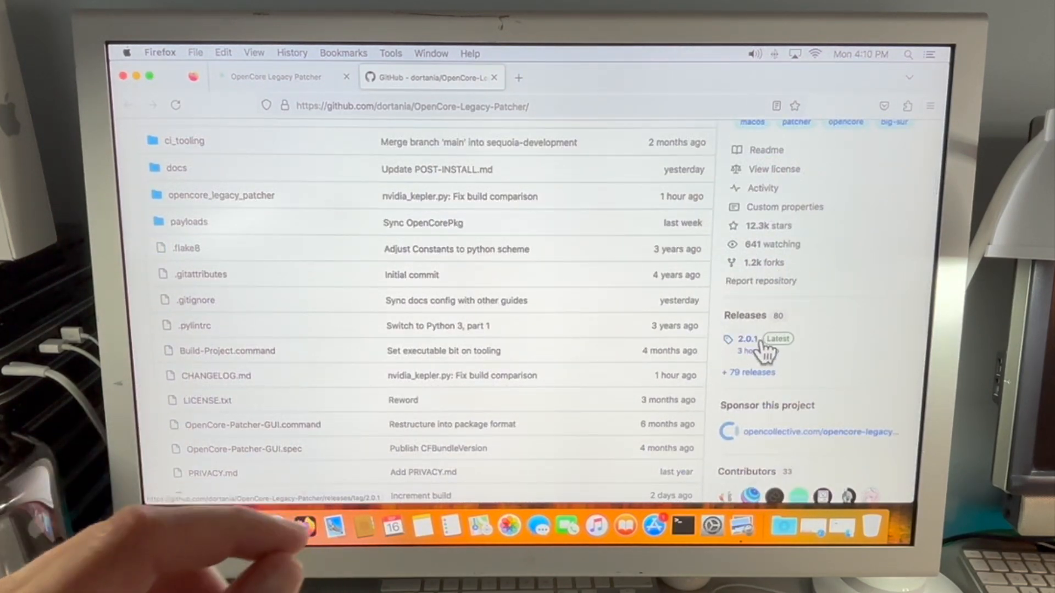
{"action": "left_click", "coordinate": [745, 338]}
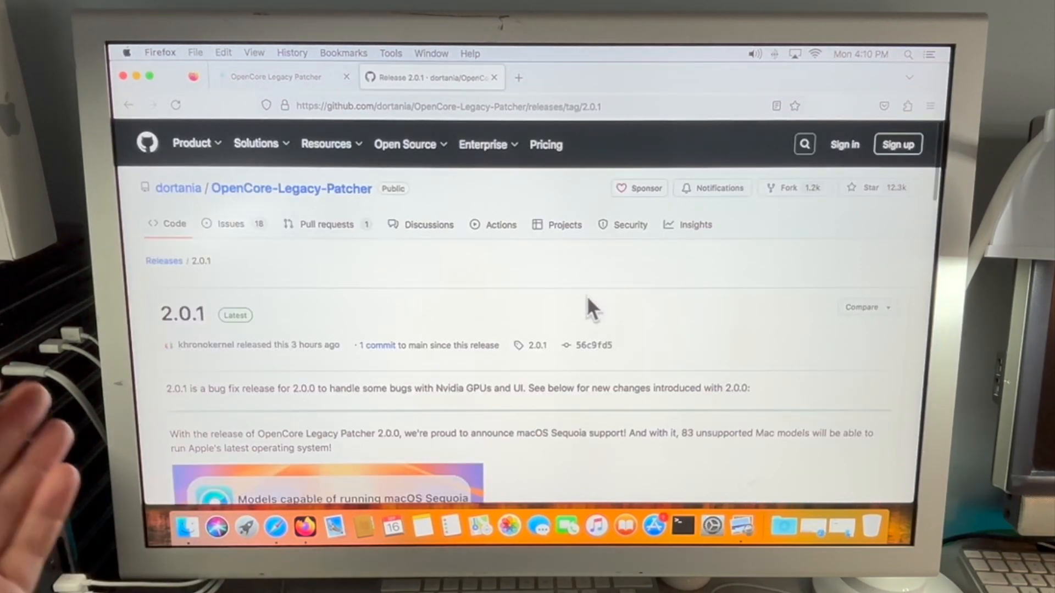
Step: Reach the release's Assets list of six downloadable files
{"action": "scroll", "scroll_direction": "down", "scroll_amount": 3}
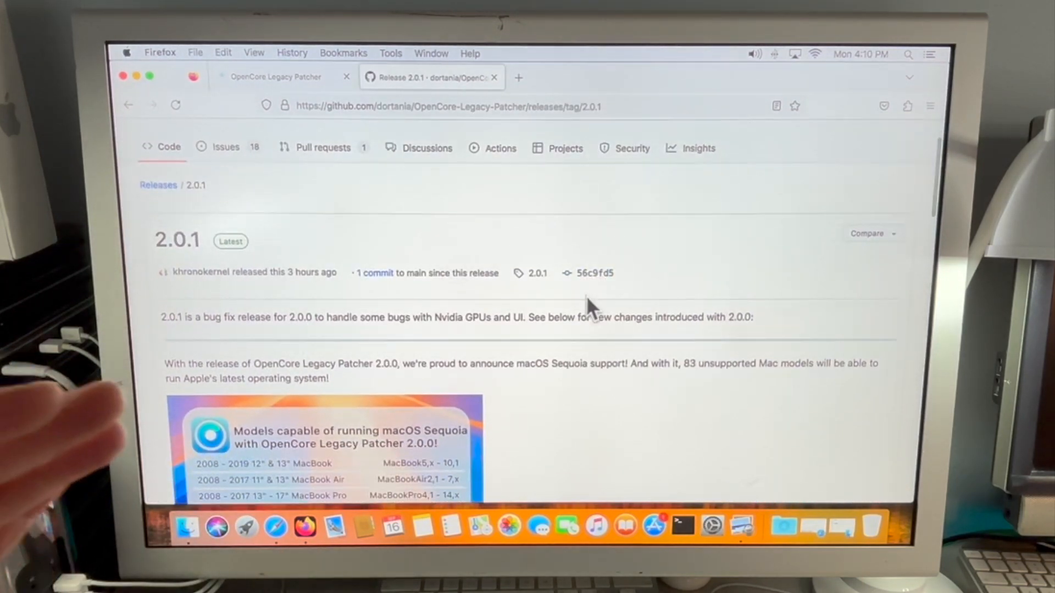
{"action": "scroll", "scroll_direction": "down", "scroll_amount": 3}
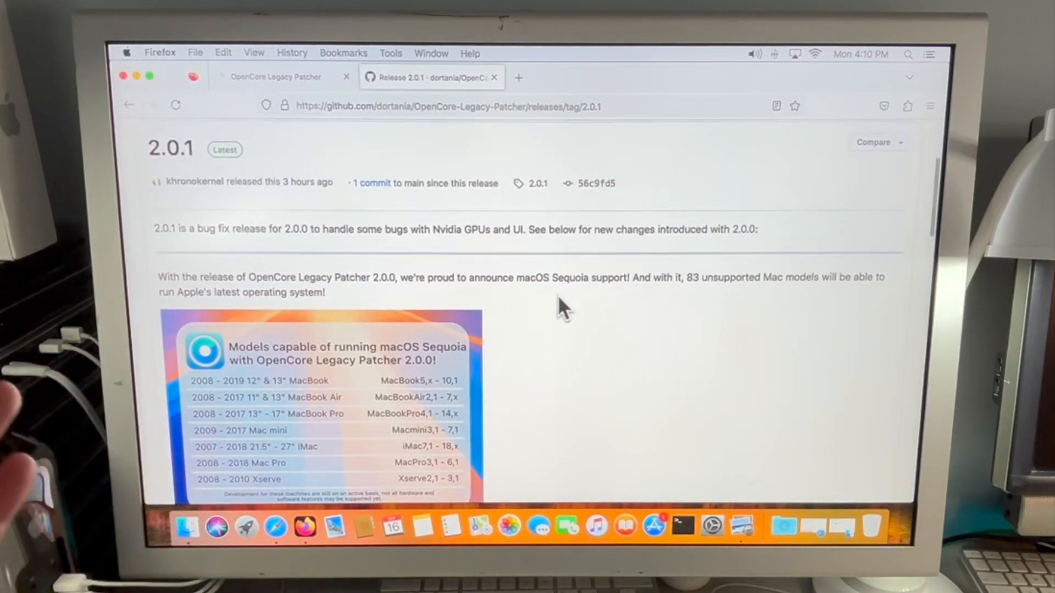
{"action": "scroll", "scroll_direction": "down", "scroll_amount": 3}
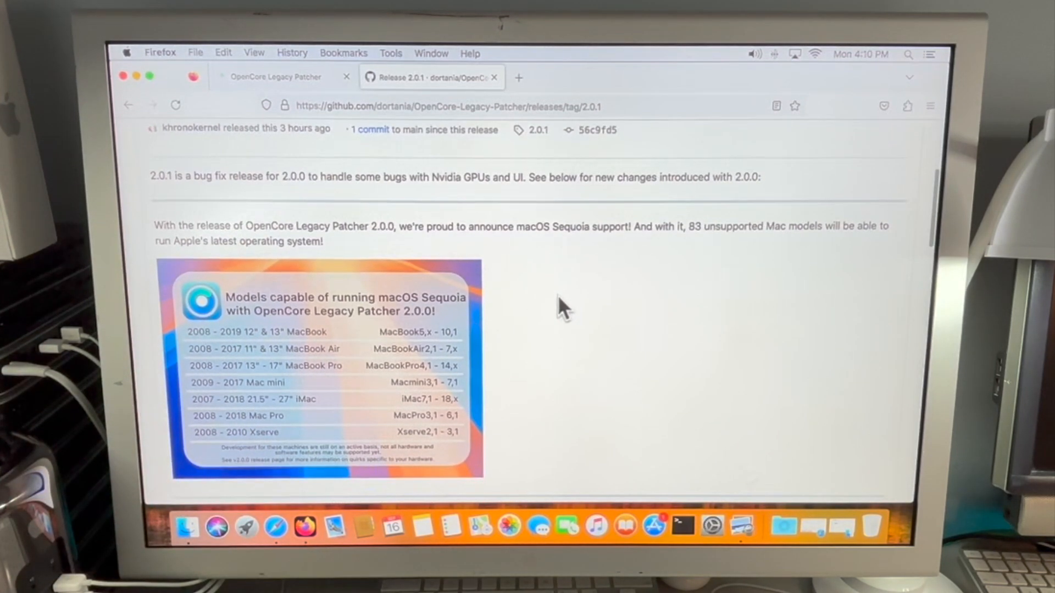
{"action": "scroll", "scroll_direction": "down", "scroll_amount": 3}
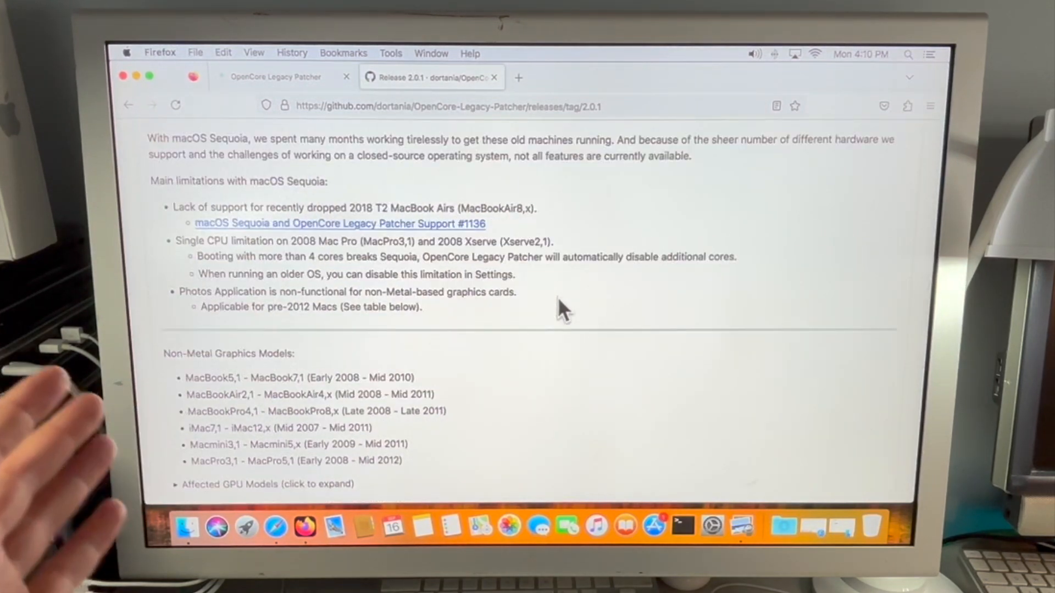
{"action": "scroll", "scroll_direction": "down", "scroll_amount": 3}
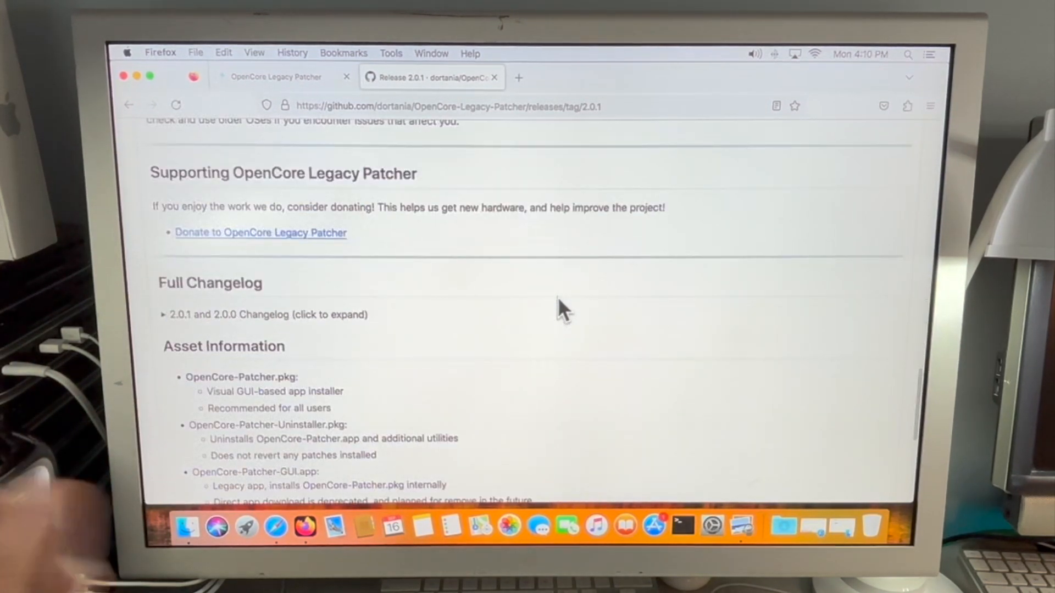
{"action": "scroll", "scroll_direction": "down", "scroll_amount": 3}
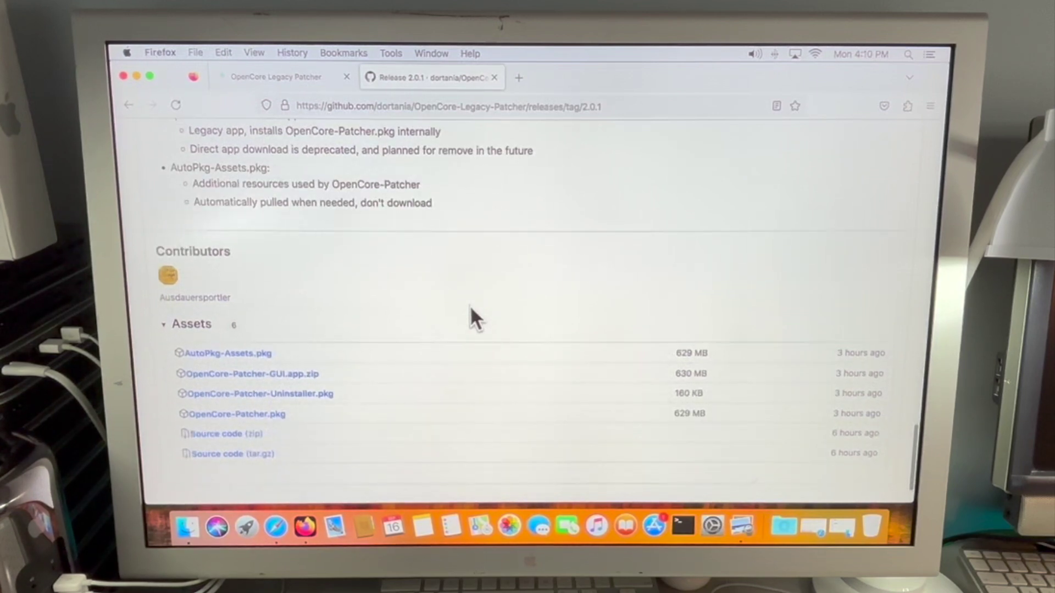
{"action": "mouse_move", "coordinate": [161, 456]}
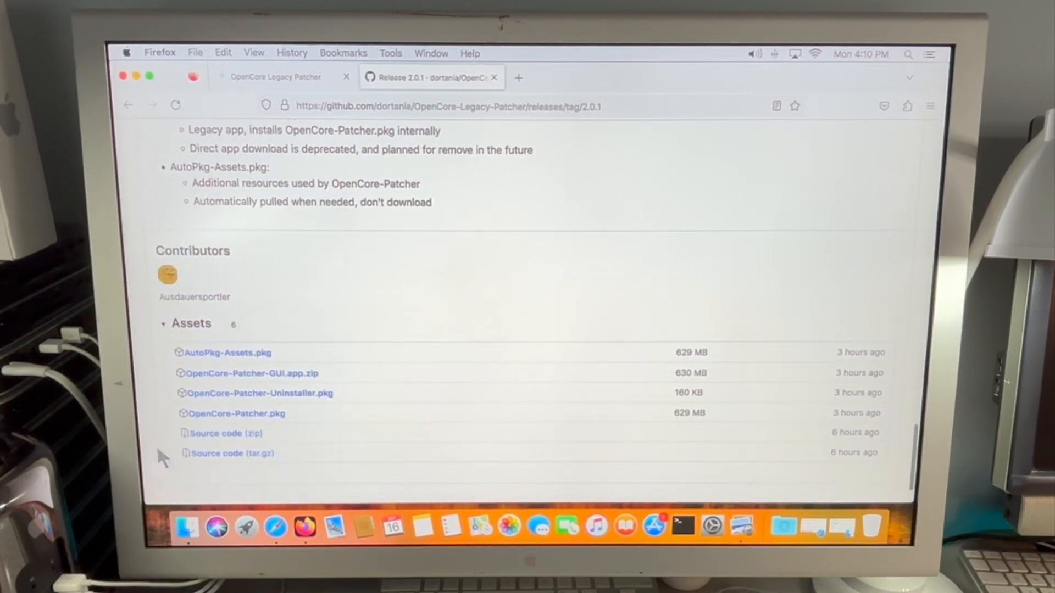
{"action": "mouse_move", "coordinate": [238, 430]}
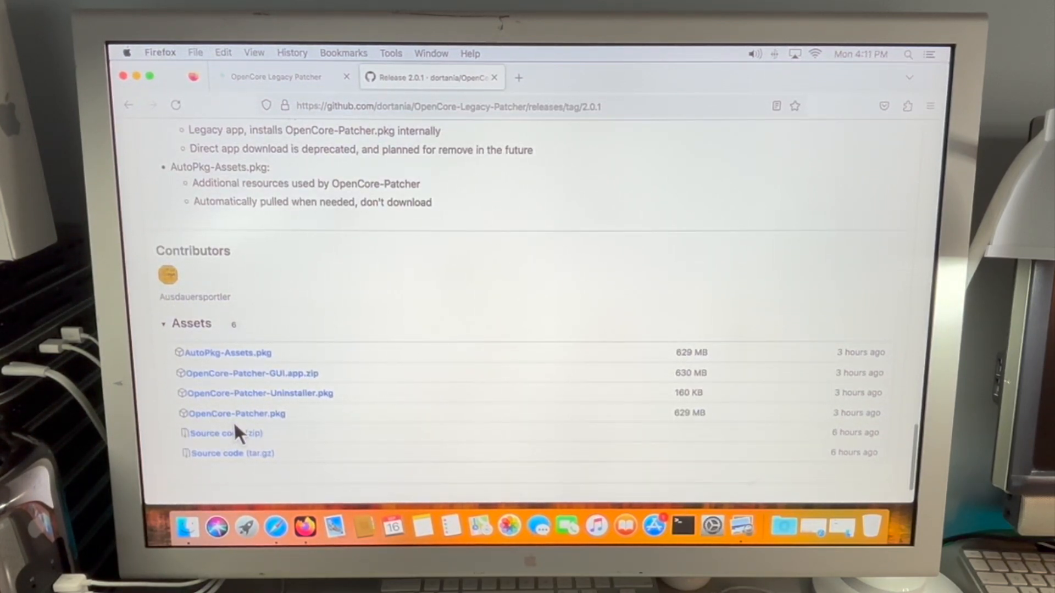
{"action": "mouse_move", "coordinate": [289, 433]}
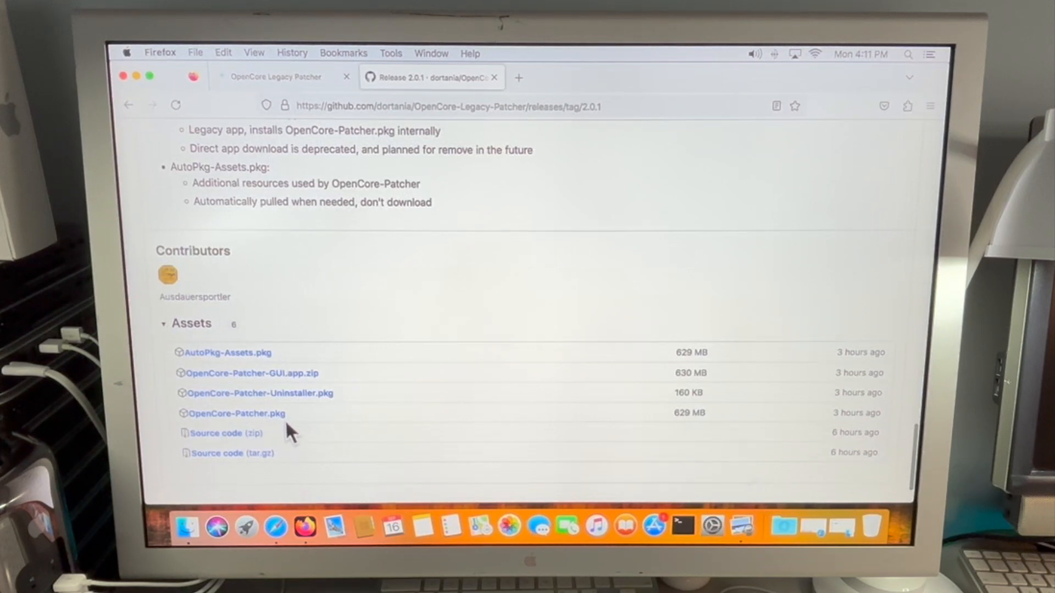
Step: Download OpenCore-Patcher.pkg and install OpenCore Legacy Patcher 2.0.1, authorizing with the password
{"action": "left_click", "coordinate": [235, 413]}
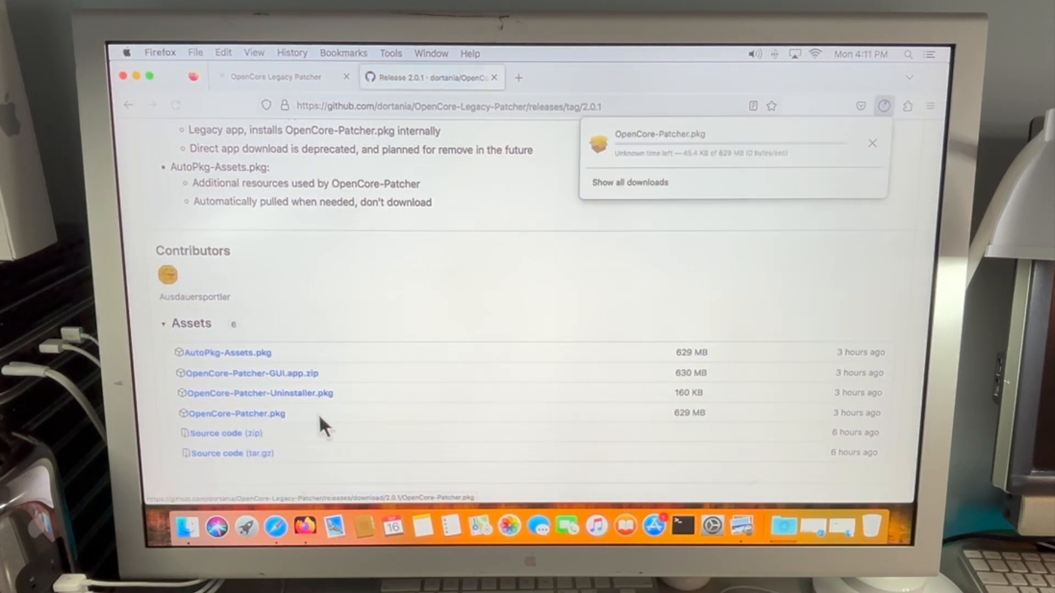
{"action": "left_click", "coordinate": [872, 143]}
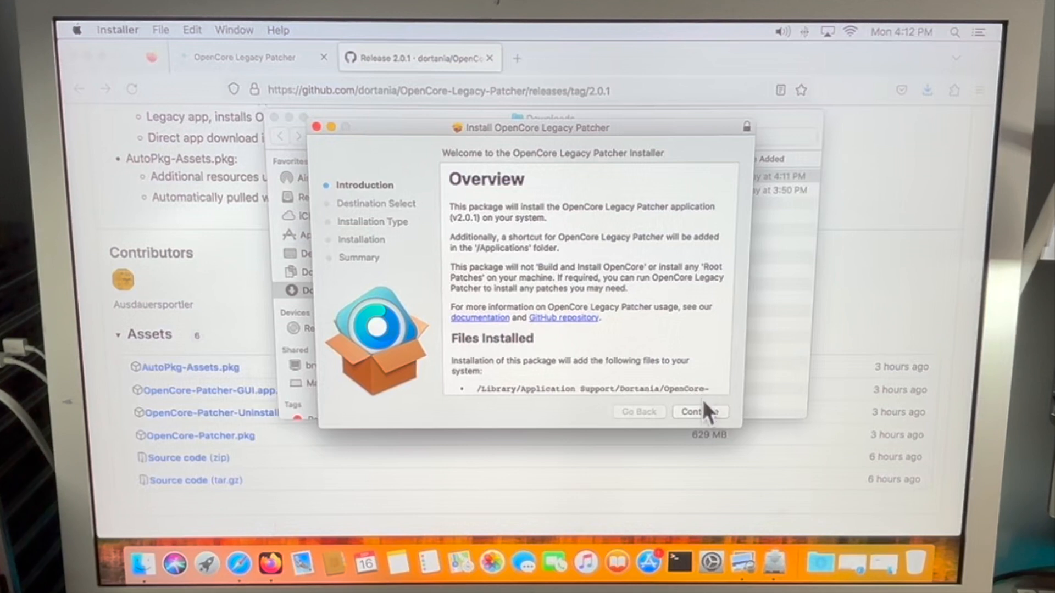
{"action": "left_click", "coordinate": [699, 411]}
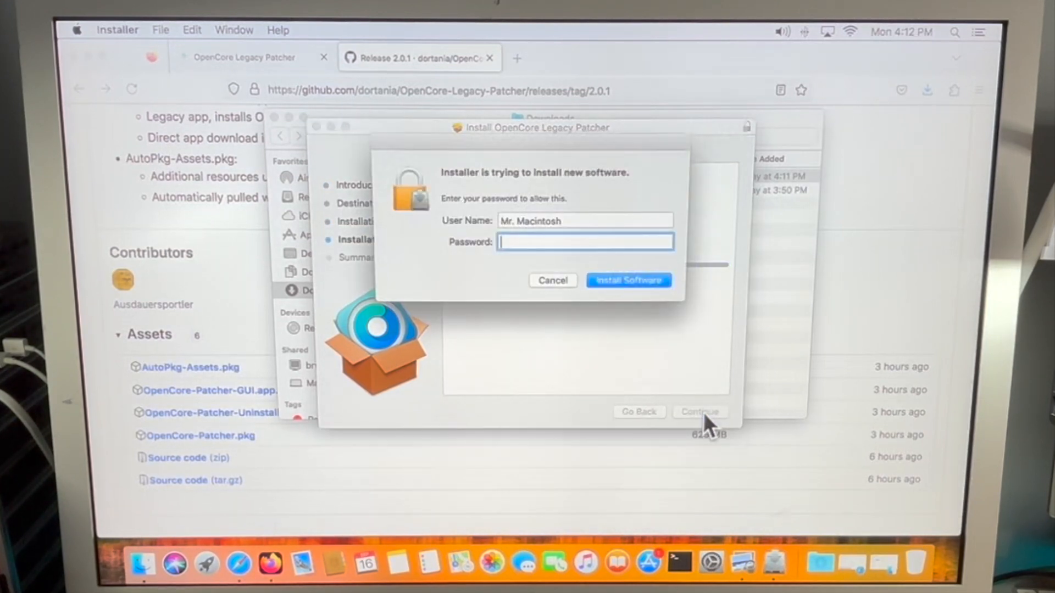
{"action": "type", "text": "••••"}
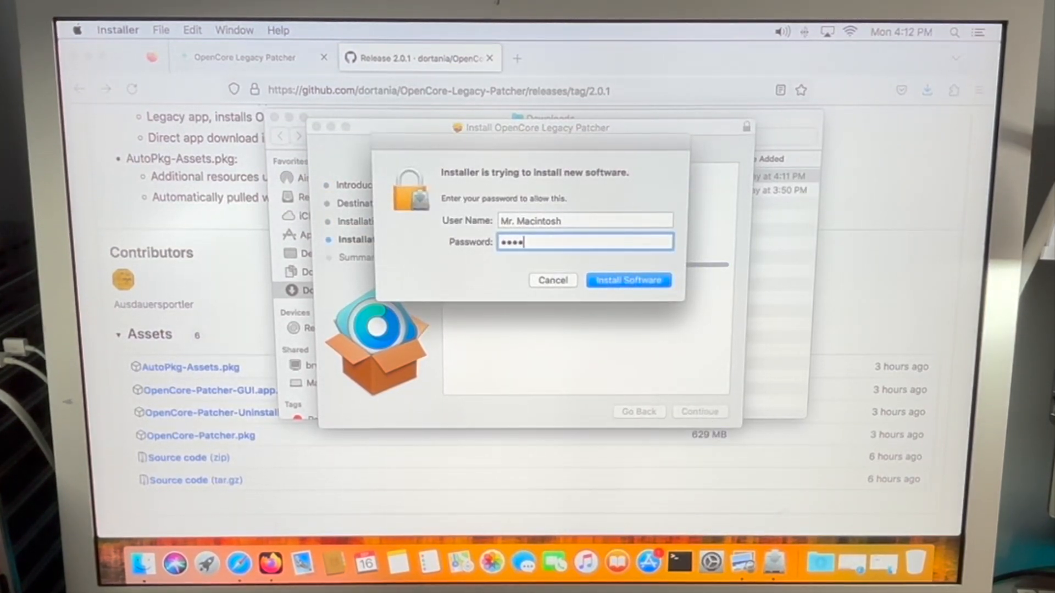
{"action": "left_click", "coordinate": [627, 280]}
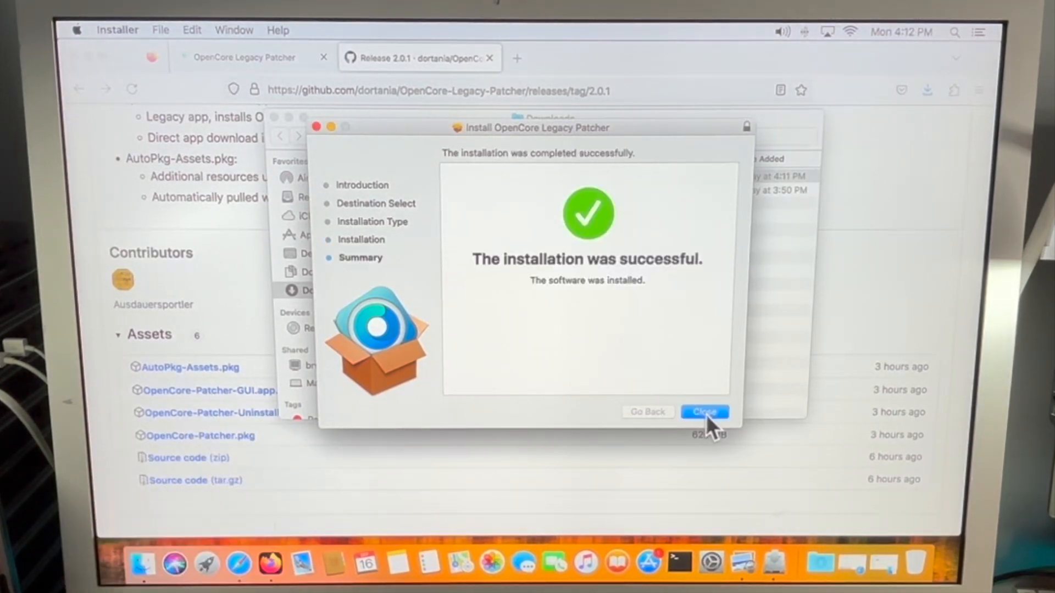
{"action": "left_click", "coordinate": [703, 412]}
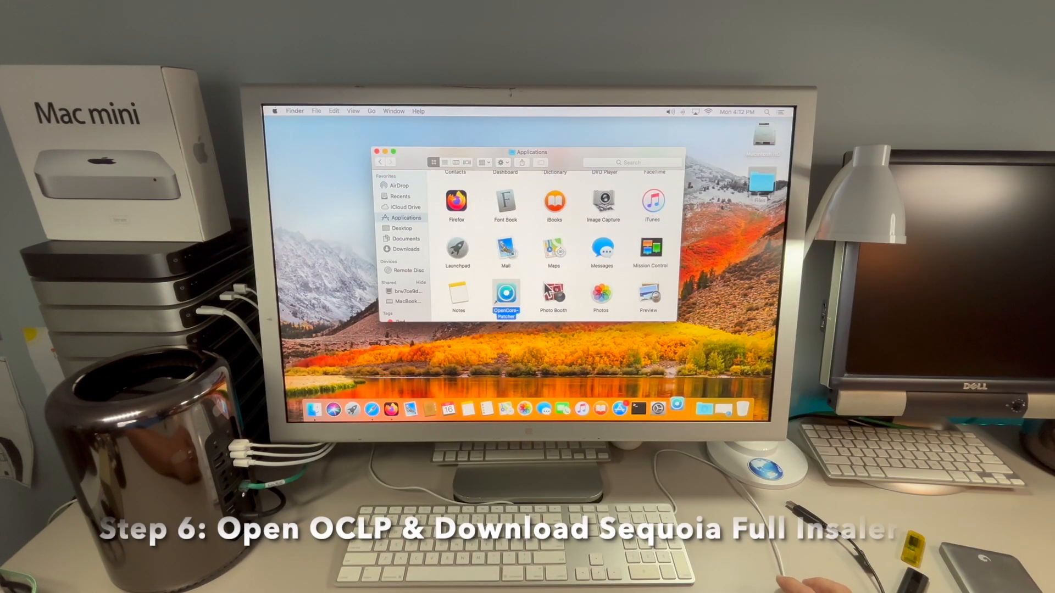
Step: Launch OpenCore Legacy Patcher and list the downloadable macOS installers, Monterey through Sequoia 15.0
{"action": "double_click", "coordinate": [505, 295]}
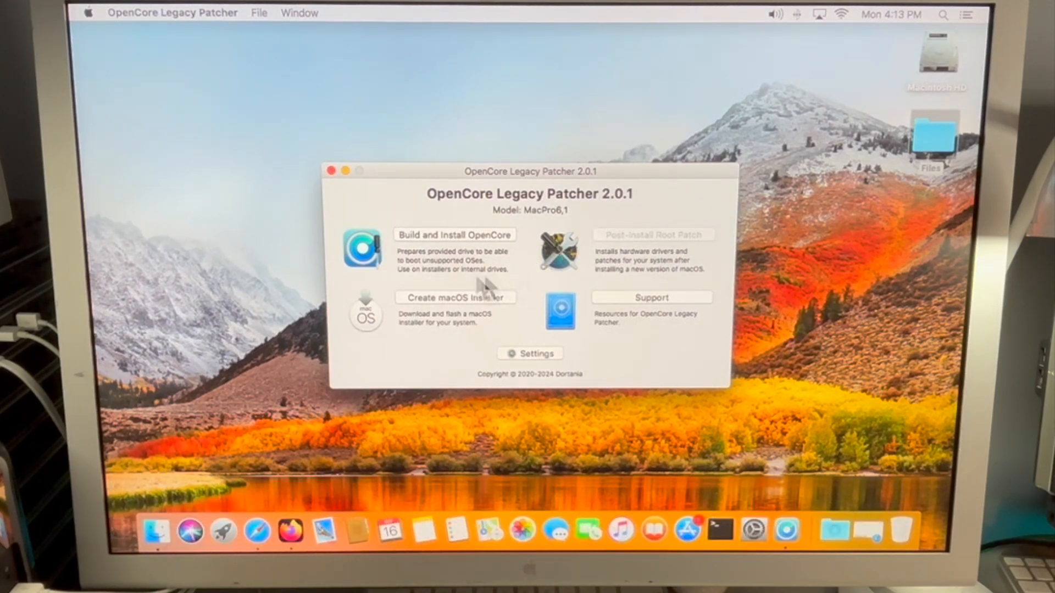
{"action": "mouse_move", "coordinate": [535, 336]}
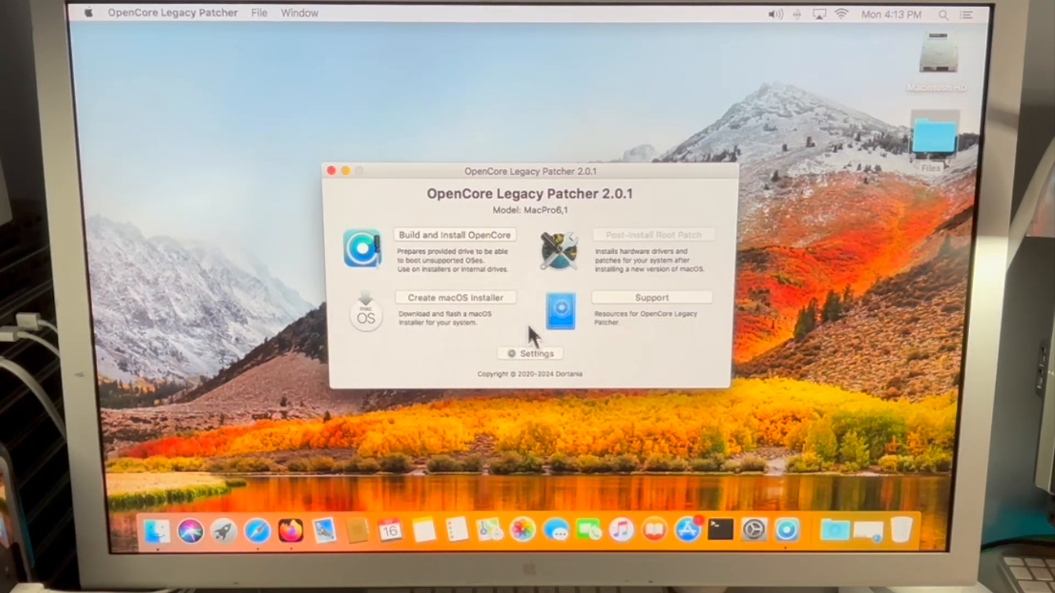
{"action": "mouse_move", "coordinate": [494, 310]}
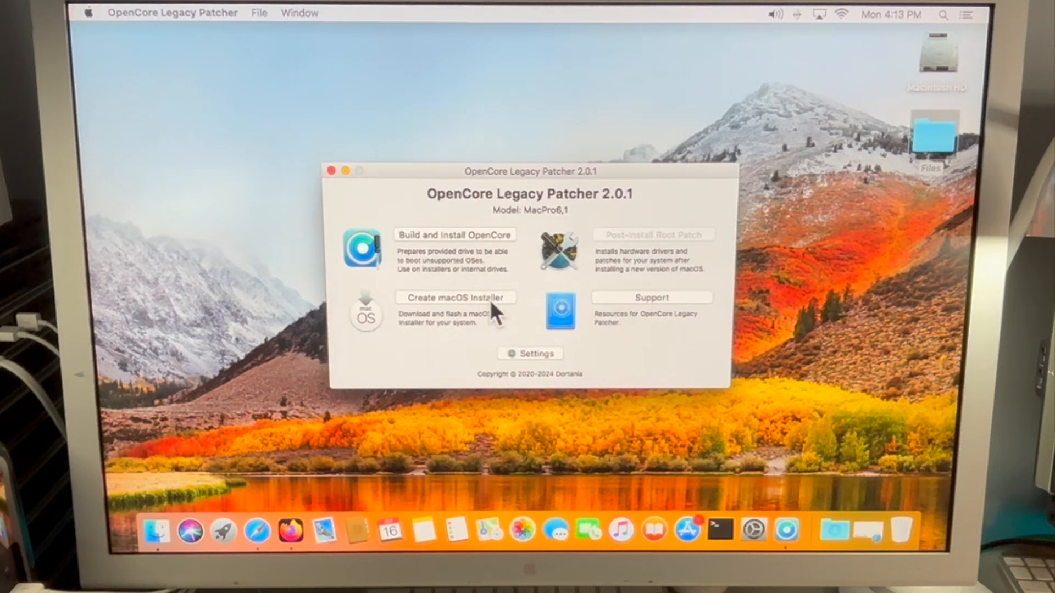
{"action": "left_click", "coordinate": [455, 298]}
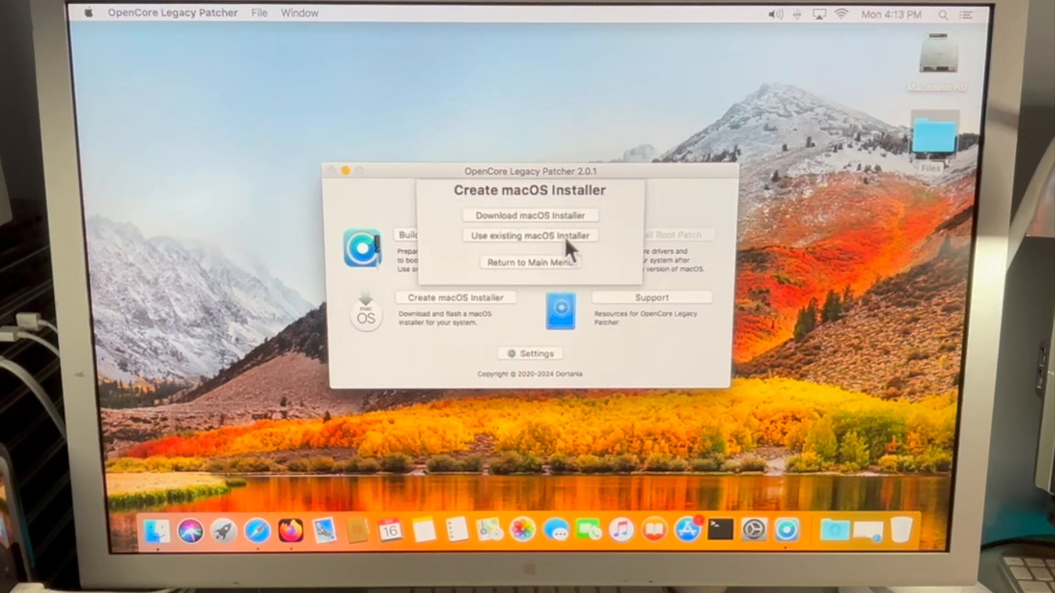
{"action": "mouse_move", "coordinate": [591, 221]}
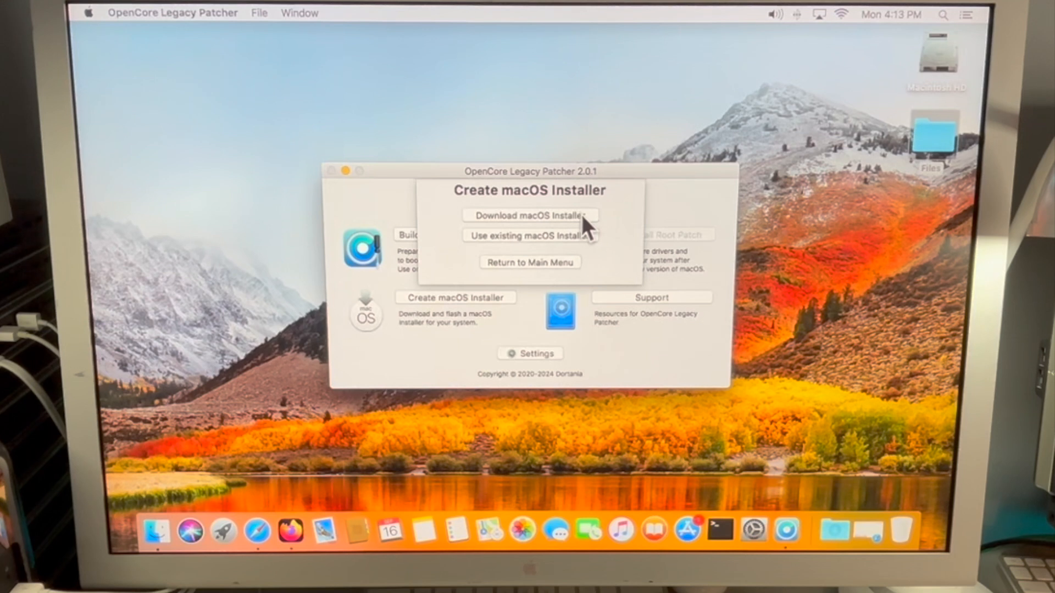
{"action": "mouse_move", "coordinate": [577, 250]}
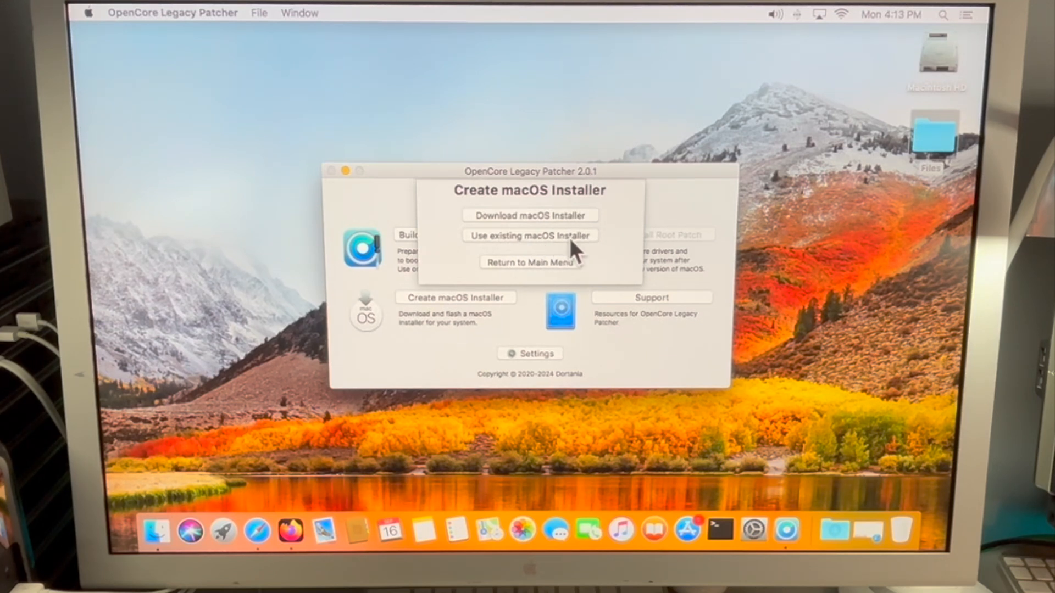
{"action": "left_click", "coordinate": [529, 263]}
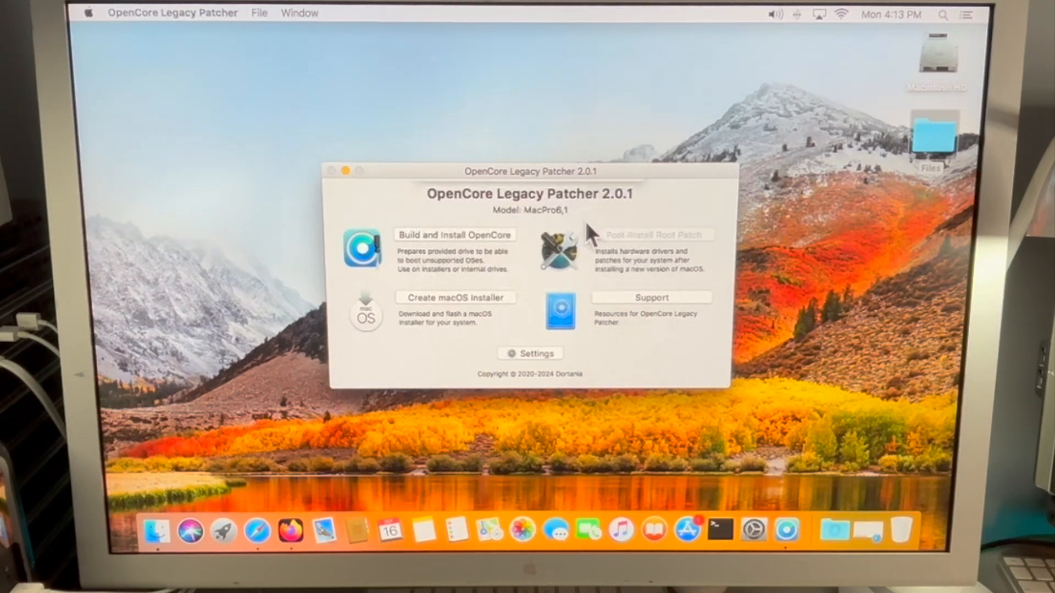
{"action": "left_click", "coordinate": [455, 298]}
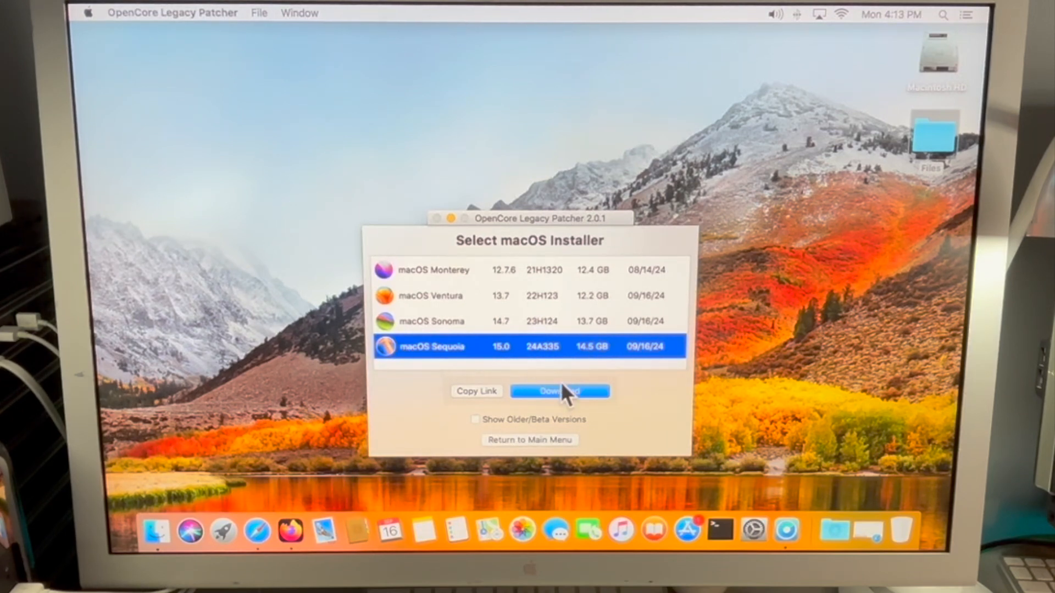
Step: Download and extract the macOS Sequoia 15.0 installer
{"action": "left_click", "coordinate": [559, 391]}
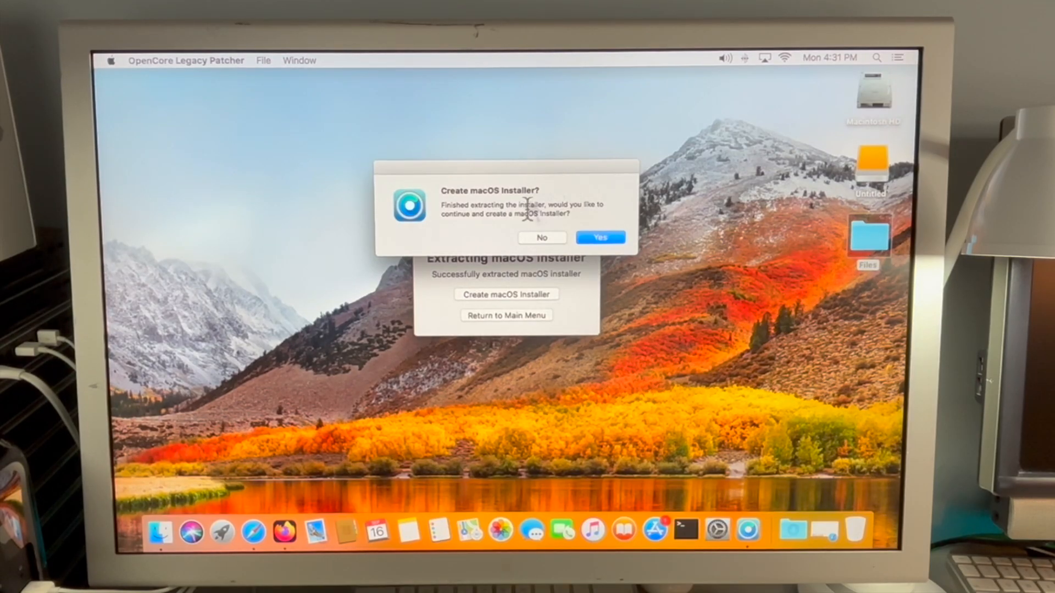
{"action": "mouse_move", "coordinate": [520, 239]}
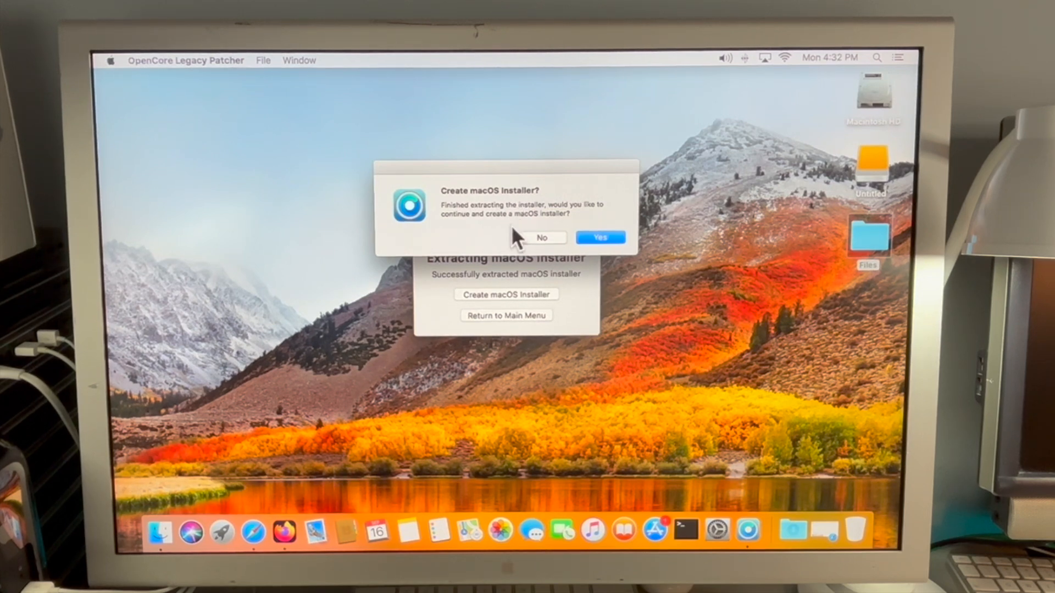
Step: Write the local Sequoia 15.0 installer to the 123.6 GB disk3 USB drive, erasing it
{"action": "left_click", "coordinate": [598, 237]}
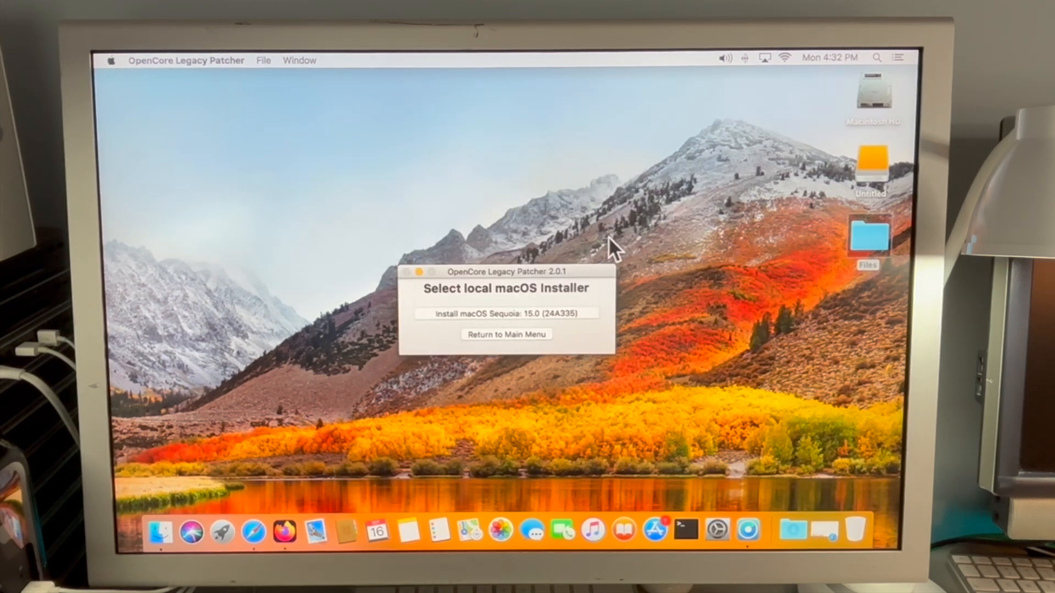
{"action": "left_click", "coordinate": [505, 314]}
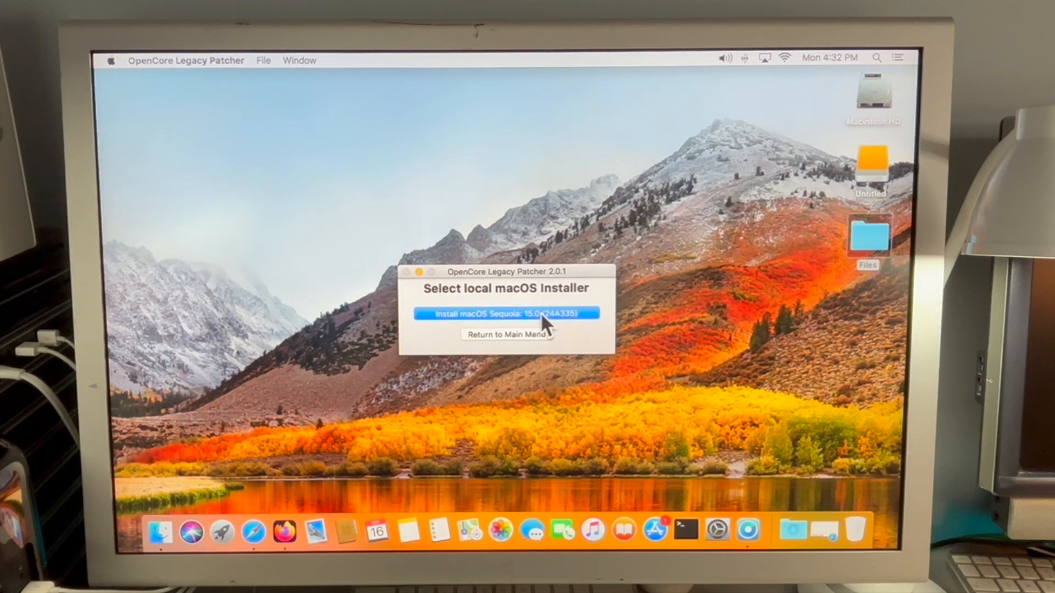
{"action": "left_click", "coordinate": [508, 313]}
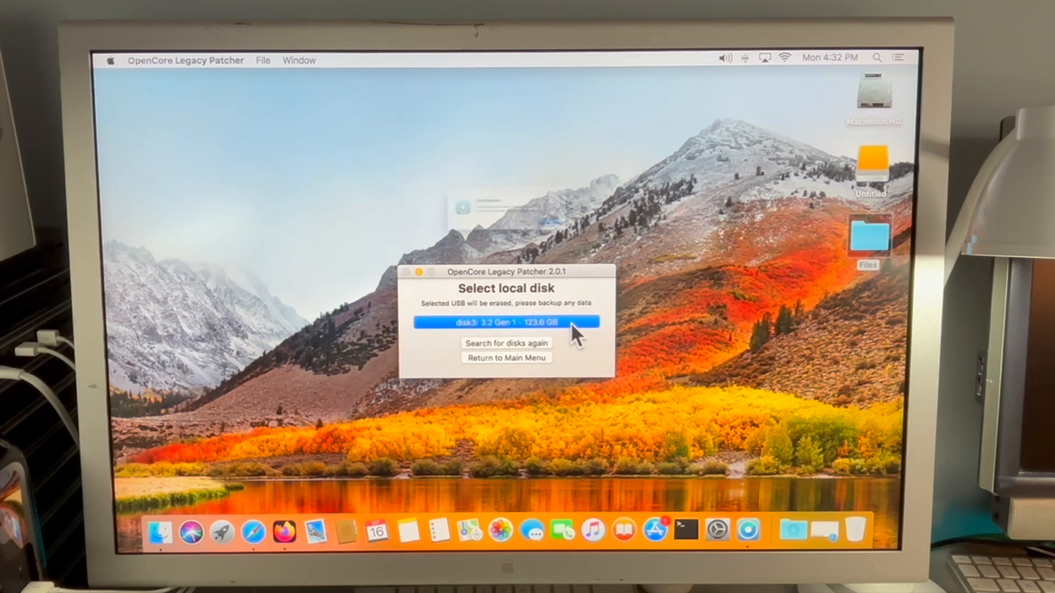
{"action": "left_click", "coordinate": [505, 322]}
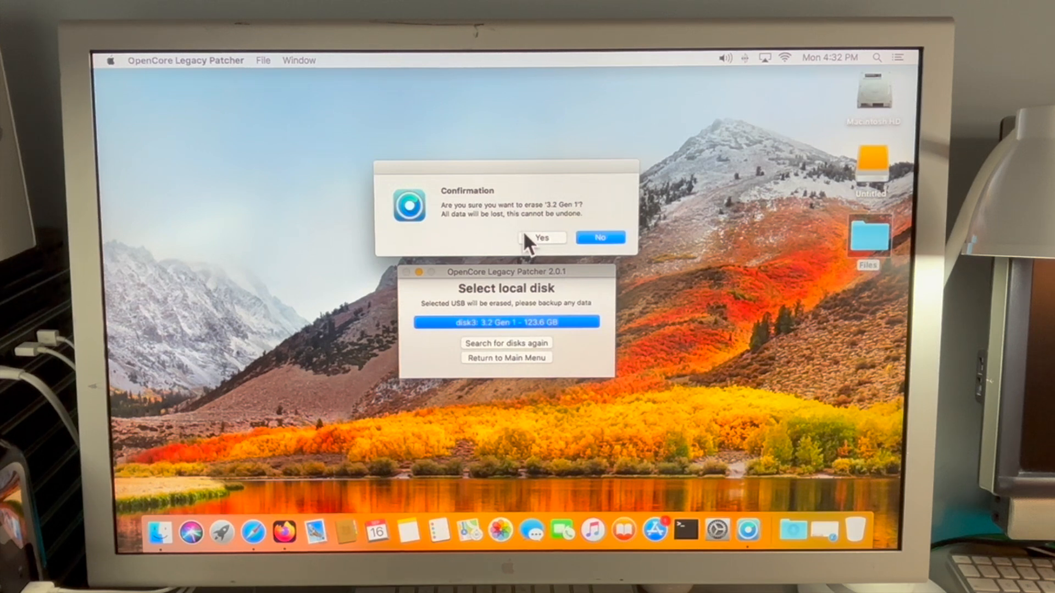
{"action": "mouse_move", "coordinate": [710, 212]}
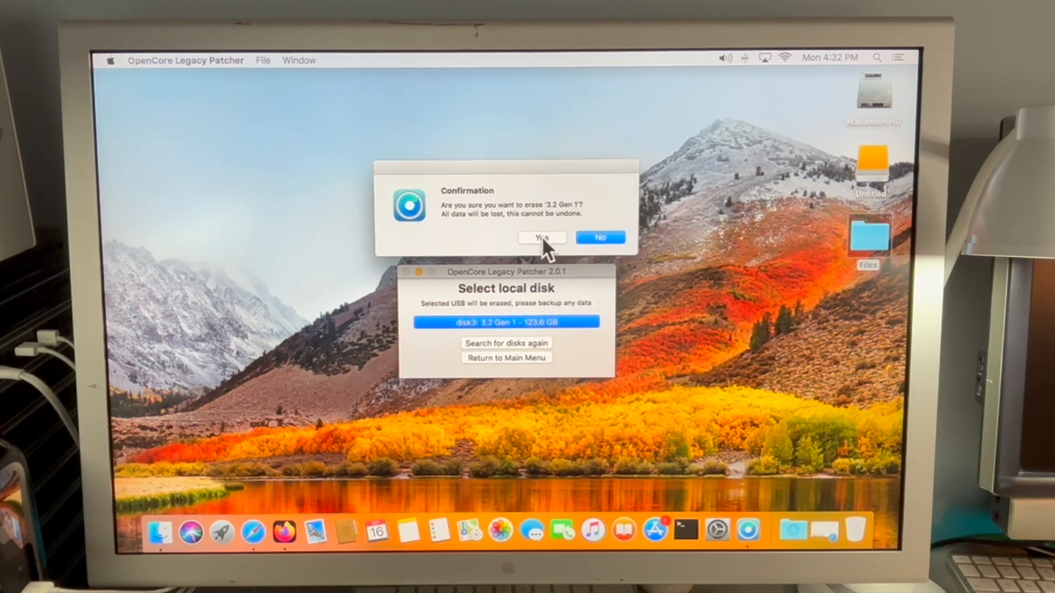
{"action": "left_click", "coordinate": [541, 238]}
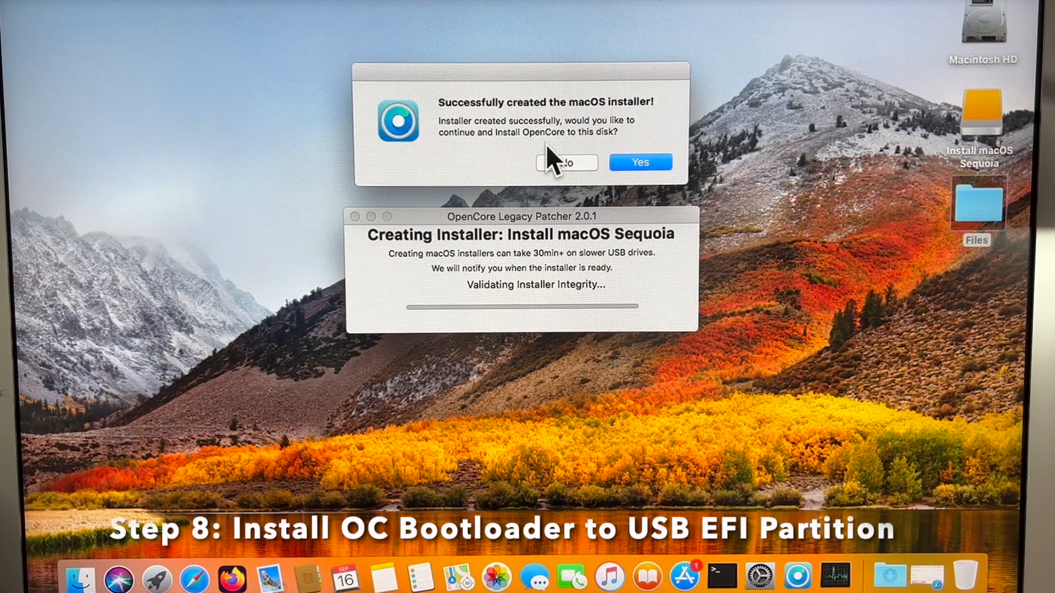
{"action": "mouse_move", "coordinate": [729, 164]}
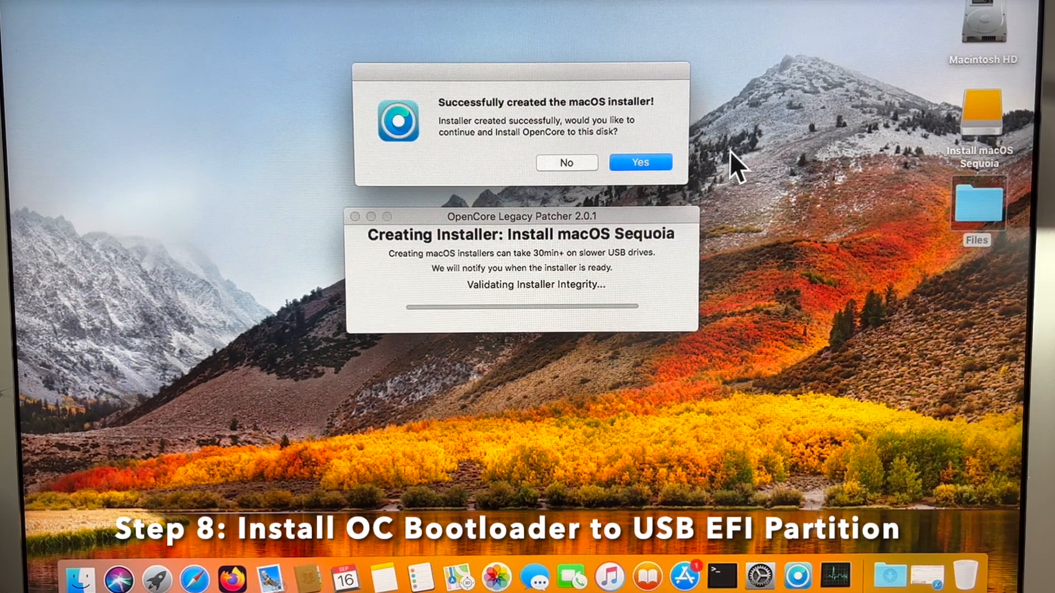
{"action": "mouse_move", "coordinate": [1005, 118]}
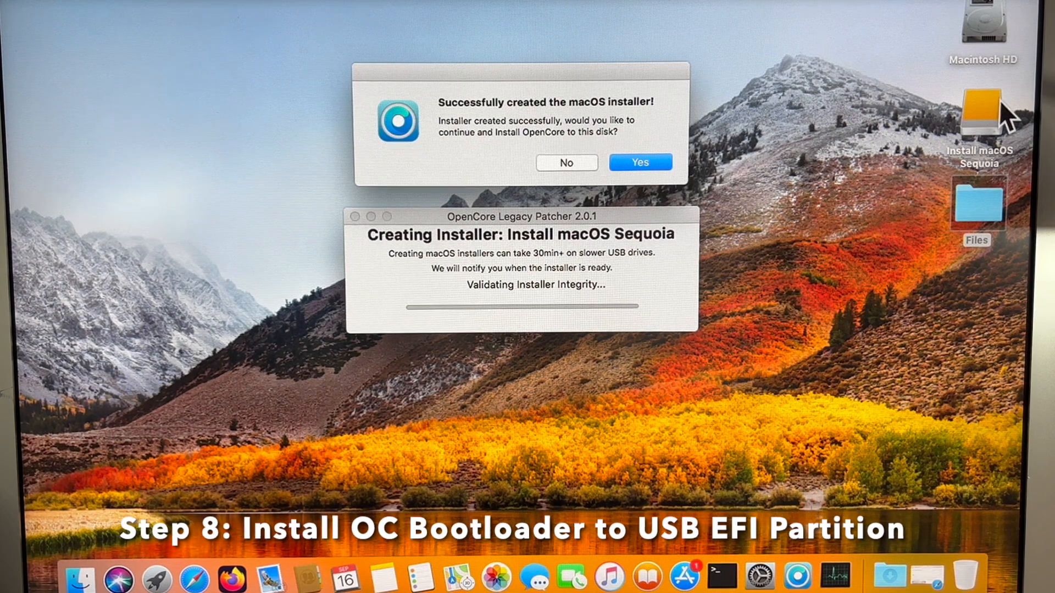
Step: Build OpenCore for the MacPro6,1 and install it onto the USB's disk3s1 EFI partition
{"action": "left_click", "coordinate": [639, 161]}
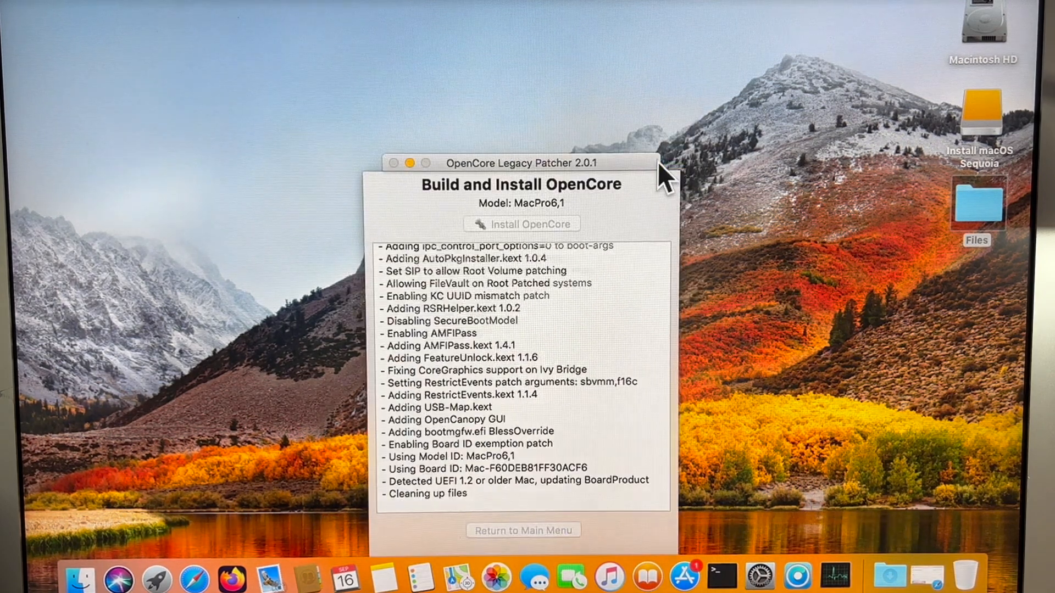
{"action": "left_click", "coordinate": [522, 223]}
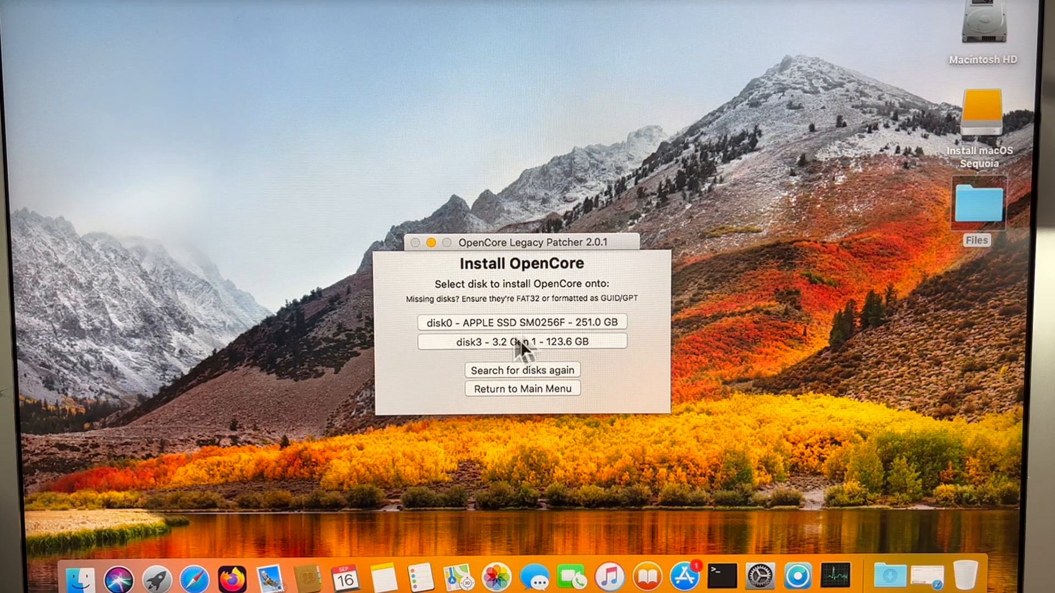
{"action": "mouse_move", "coordinate": [545, 352]}
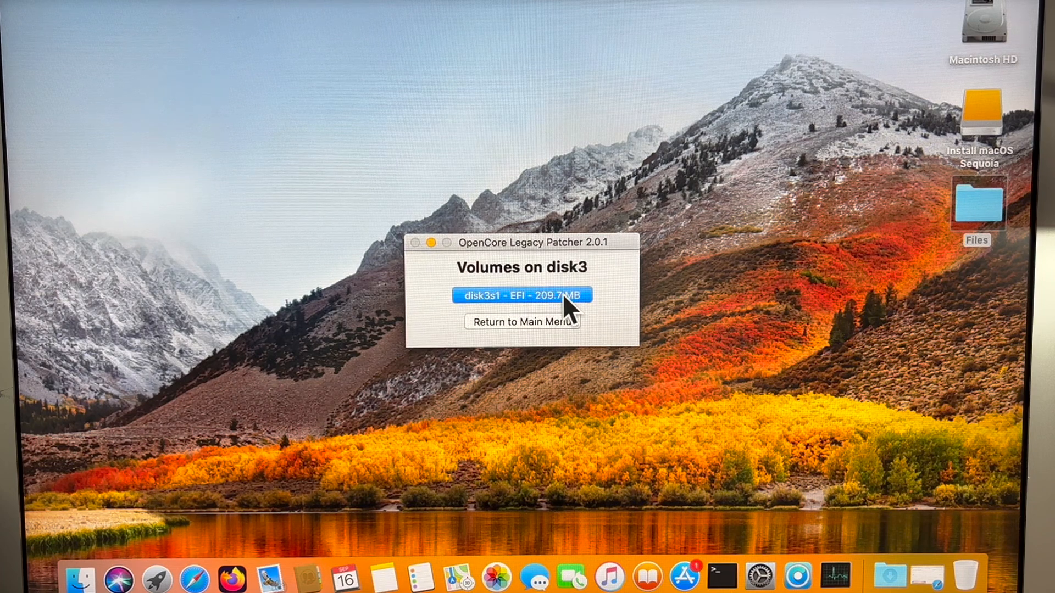
{"action": "left_click", "coordinate": [521, 296]}
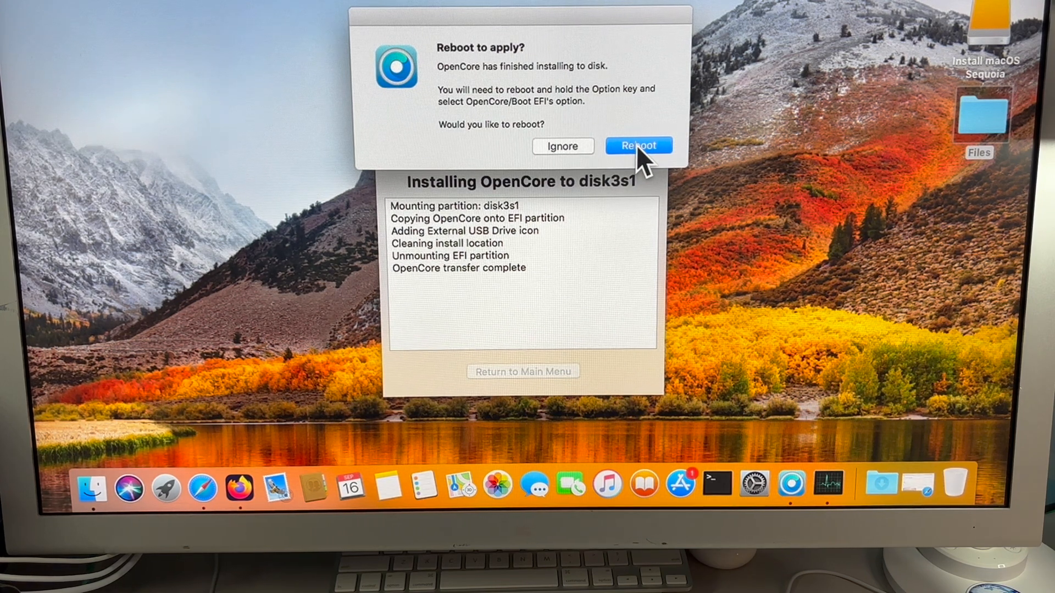
Step: Restart the Mac now into its boot picker
{"action": "left_click", "coordinate": [637, 145]}
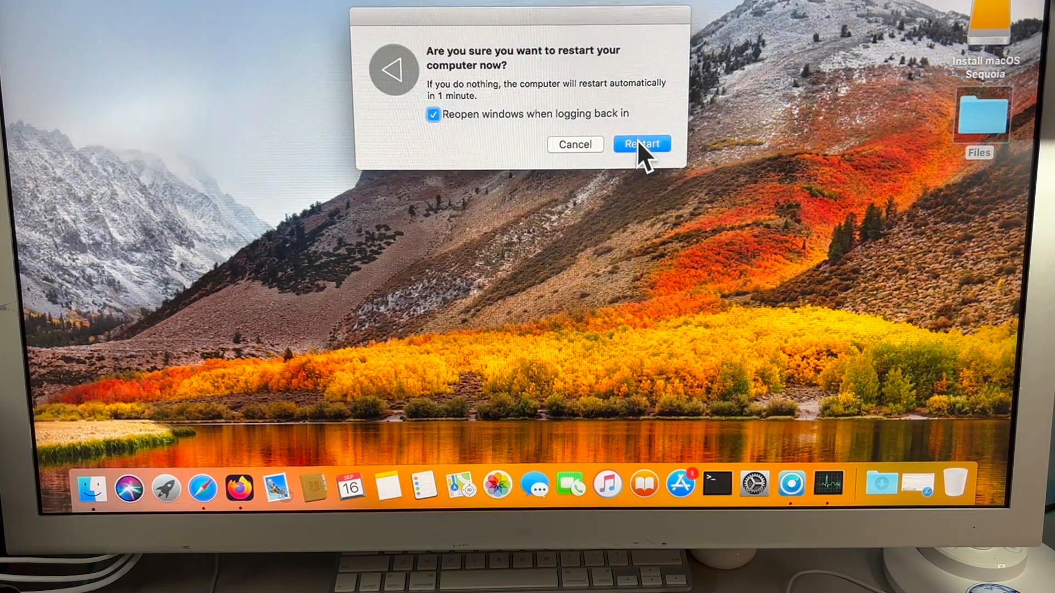
{"action": "left_click", "coordinate": [641, 144]}
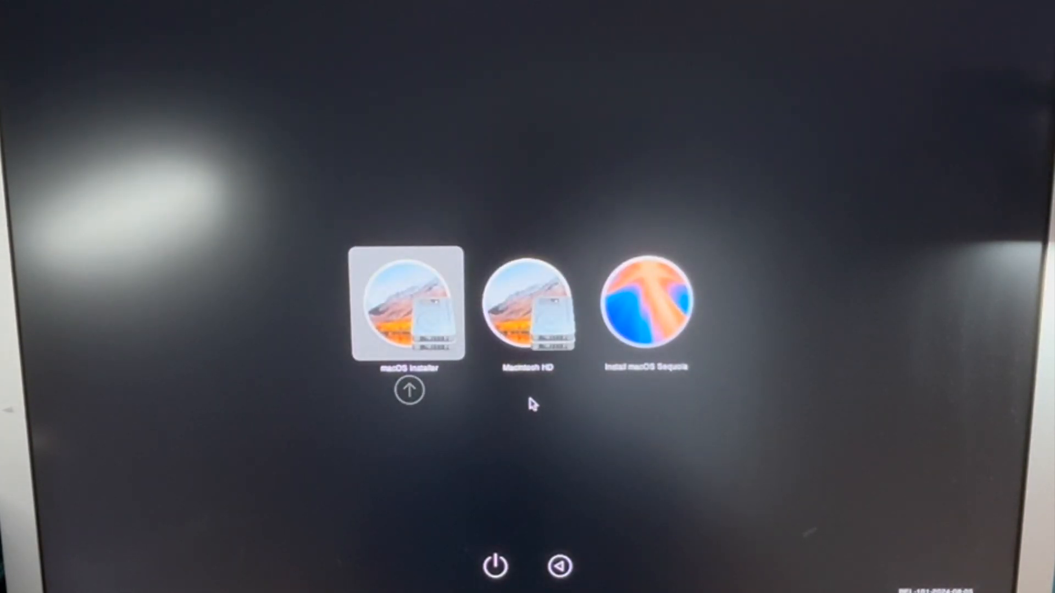
Step: Boot from the macOS Installer (EFI) volume into the Sequoia Recovery environment
{"action": "left_click", "coordinate": [647, 303]}
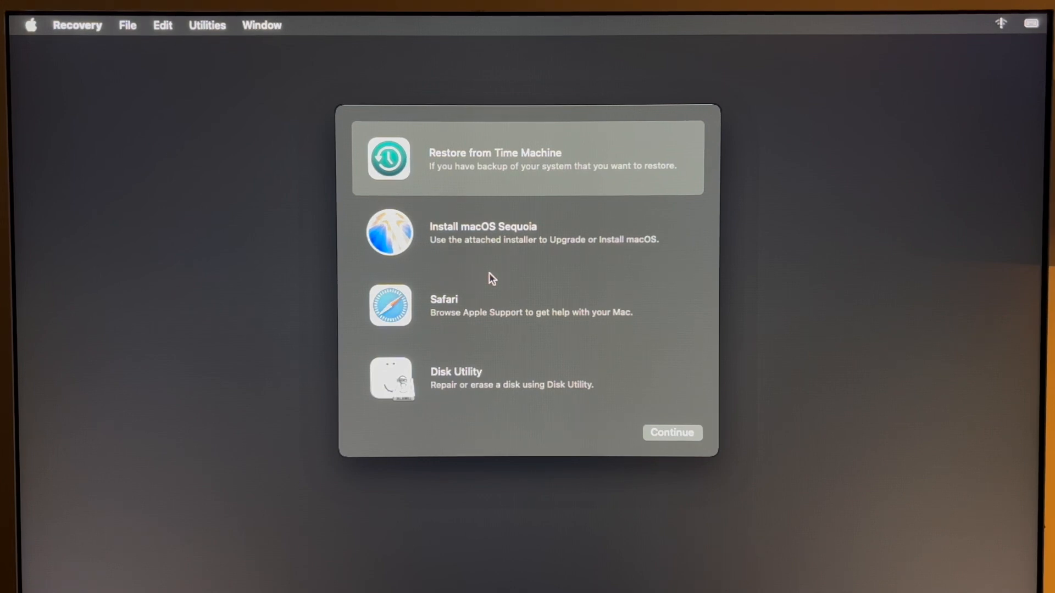
{"action": "mouse_move", "coordinate": [510, 254]}
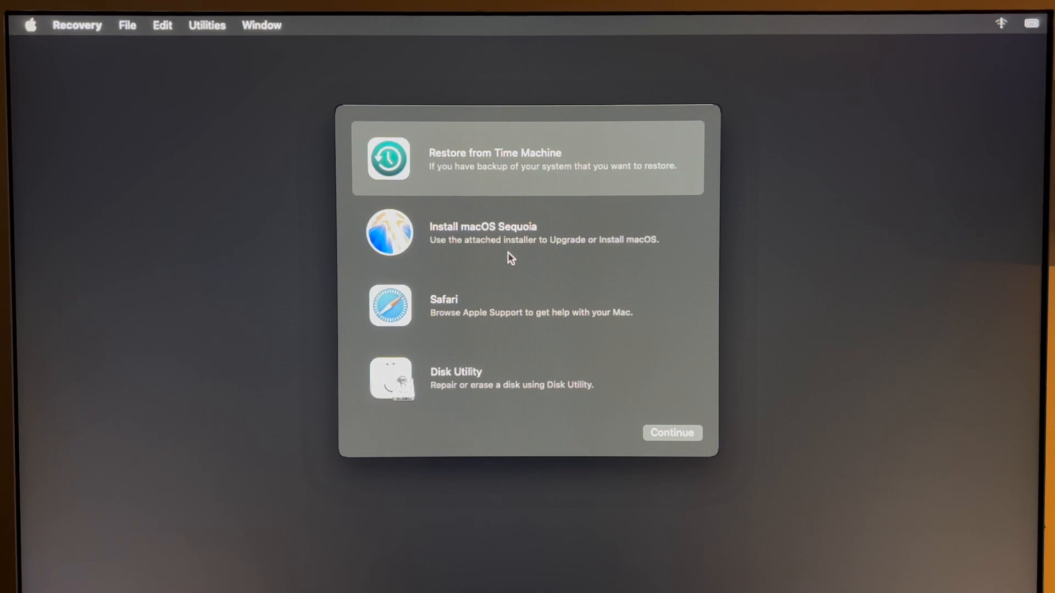
{"action": "mouse_move", "coordinate": [505, 261]}
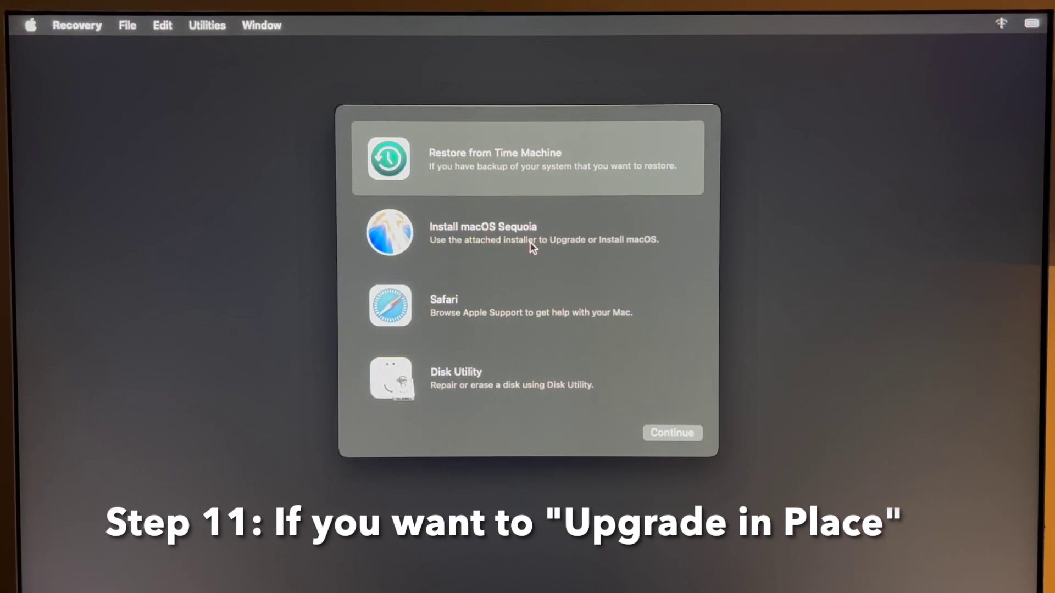
{"action": "left_click", "coordinate": [484, 232]}
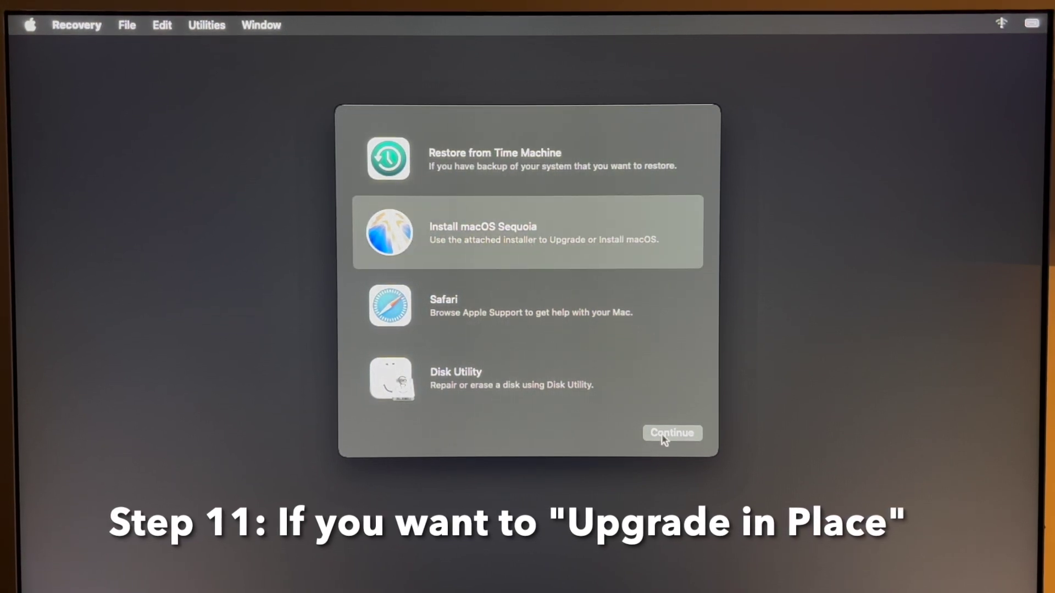
{"action": "left_click", "coordinate": [671, 433]}
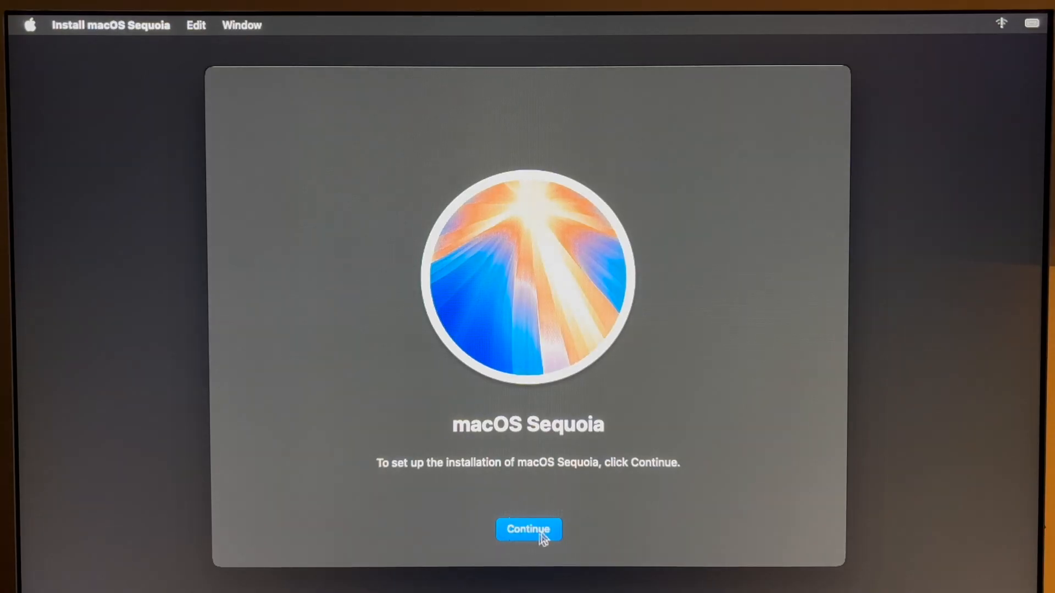
{"action": "left_click", "coordinate": [528, 530]}
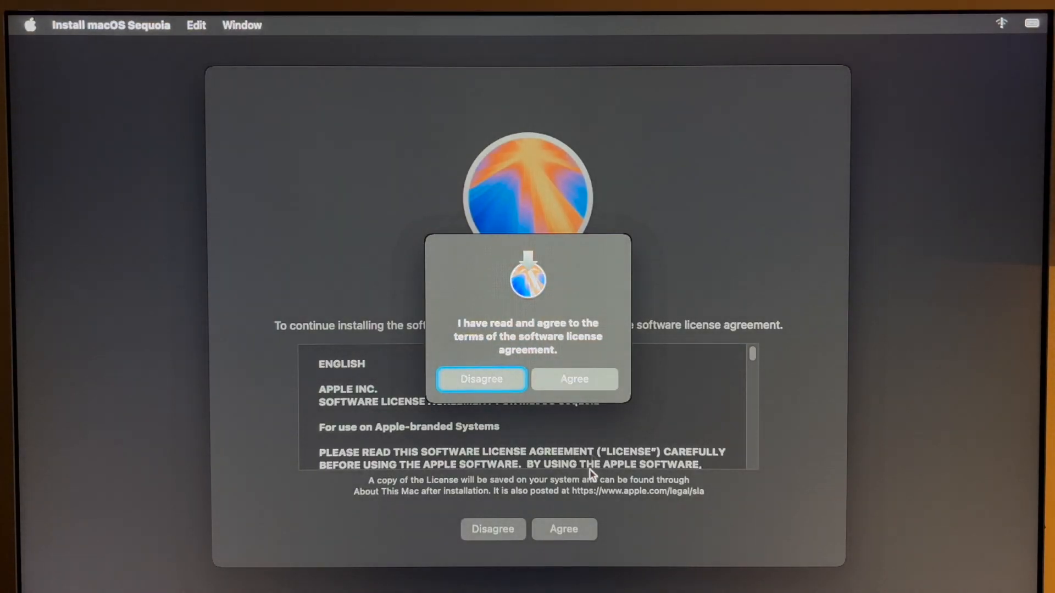
{"action": "left_click", "coordinate": [573, 379]}
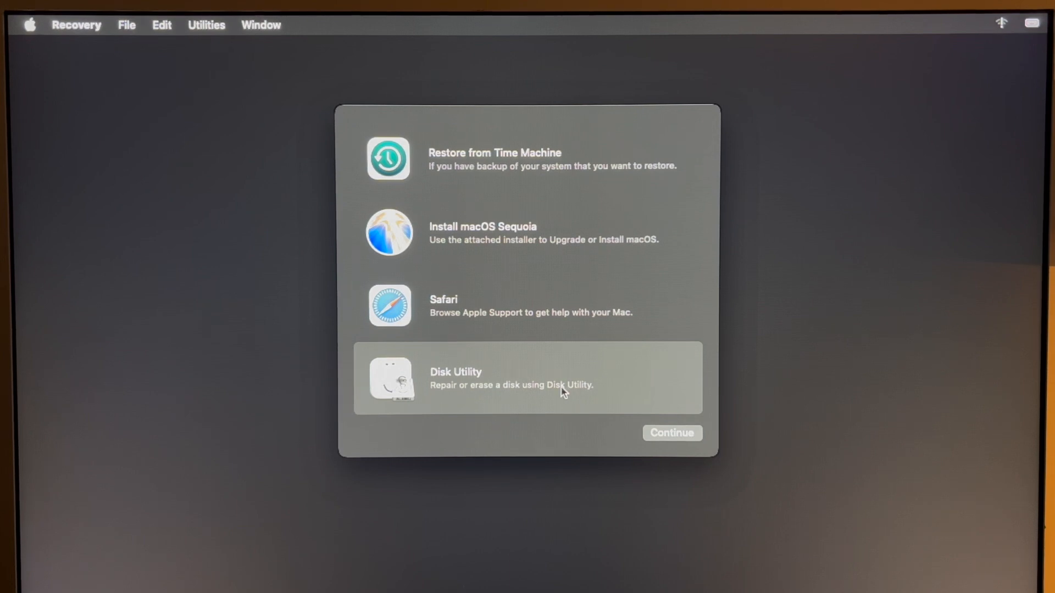
Step: In Disk Utility, select the internal Macintosh HD disk and start the Erase action
{"action": "left_click", "coordinate": [670, 432]}
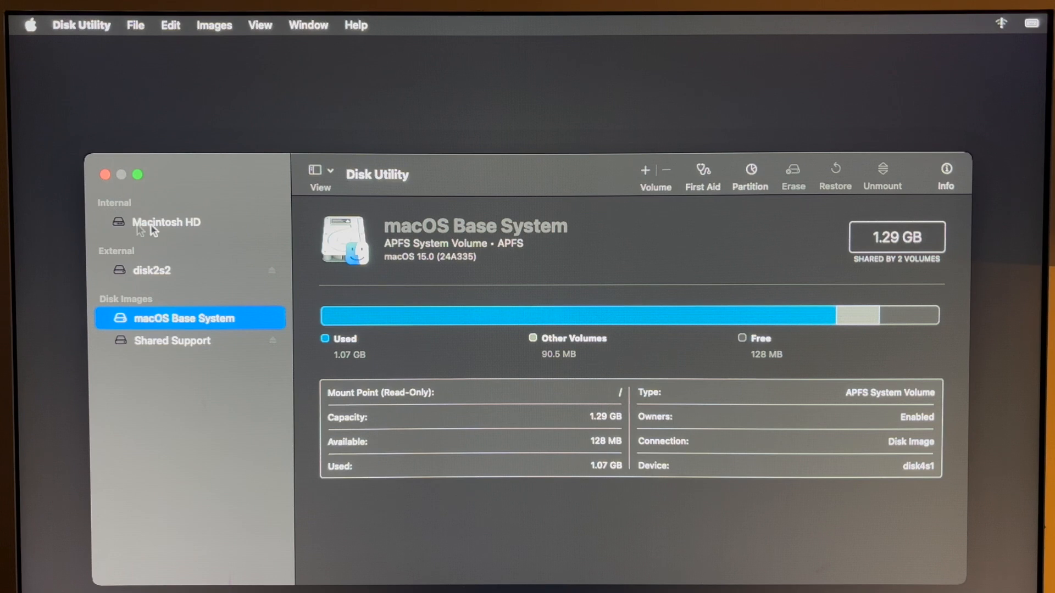
{"action": "mouse_move", "coordinate": [186, 229]}
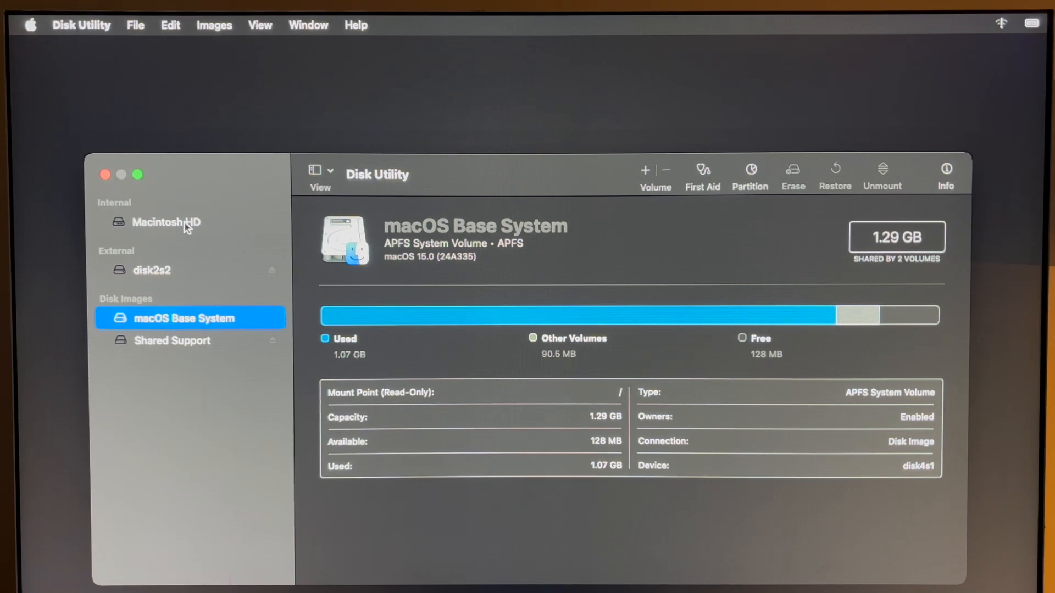
{"action": "left_click", "coordinate": [166, 222]}
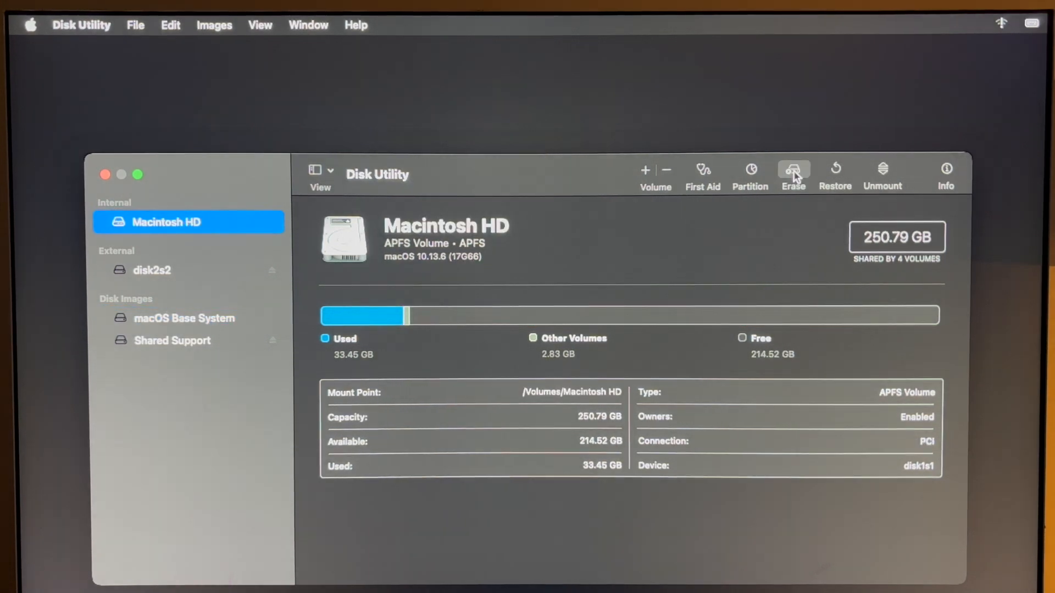
{"action": "left_click", "coordinate": [793, 170]}
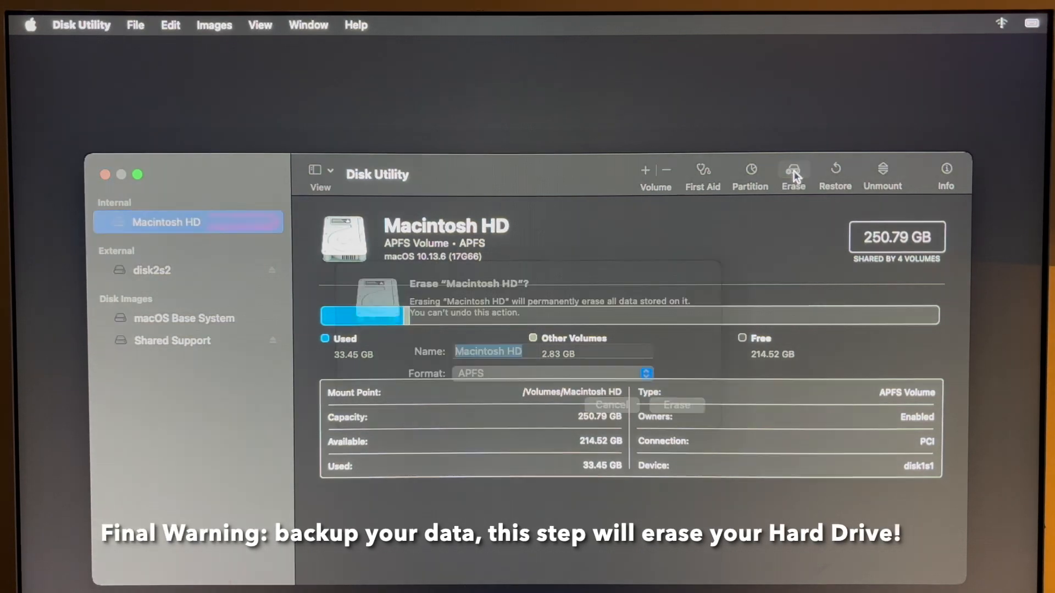
{"action": "left_click", "coordinate": [792, 169]}
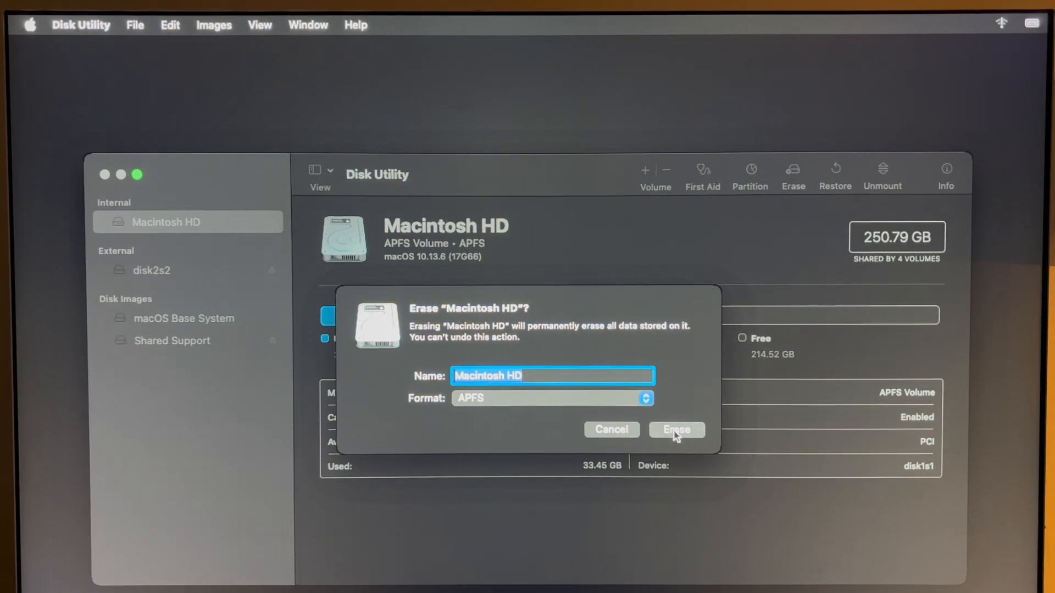
Step: Erase Macintosh HD as a fresh APFS volume, then quit back to the Recovery menu
{"action": "left_click", "coordinate": [676, 429]}
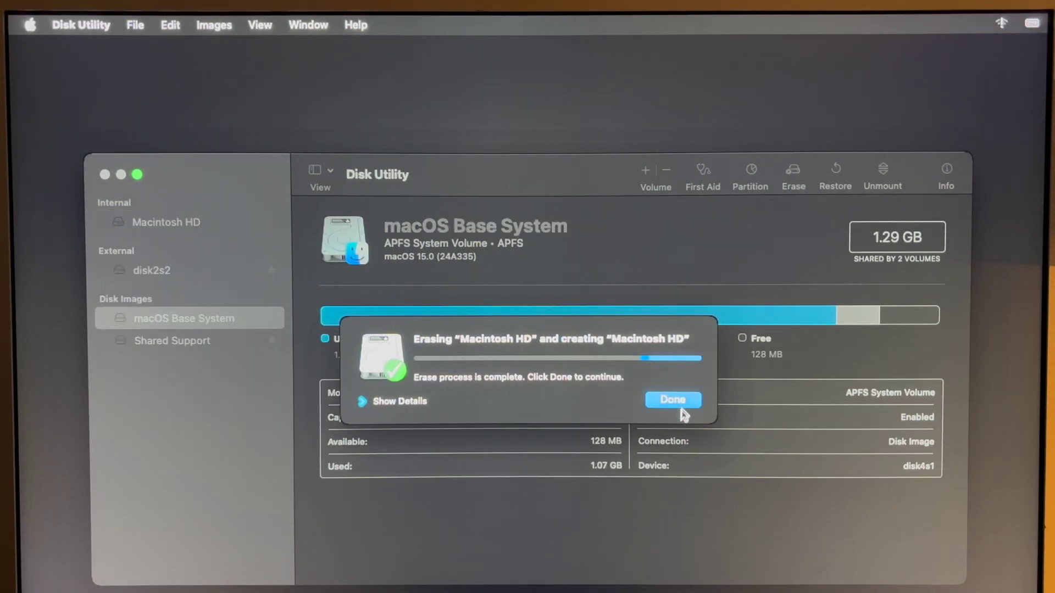
{"action": "left_click", "coordinate": [672, 400]}
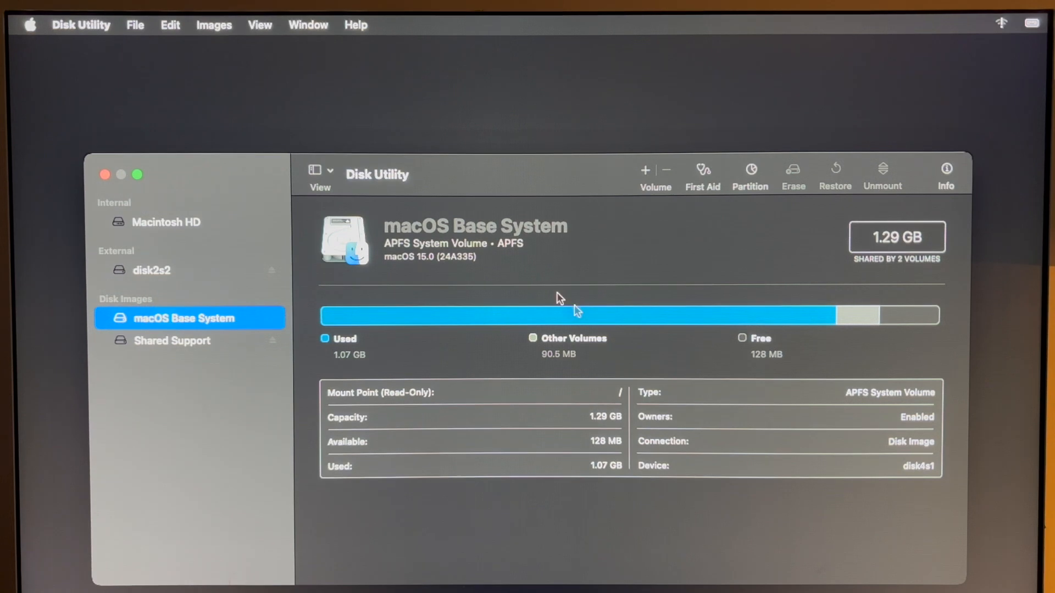
{"action": "left_click", "coordinate": [80, 25]}
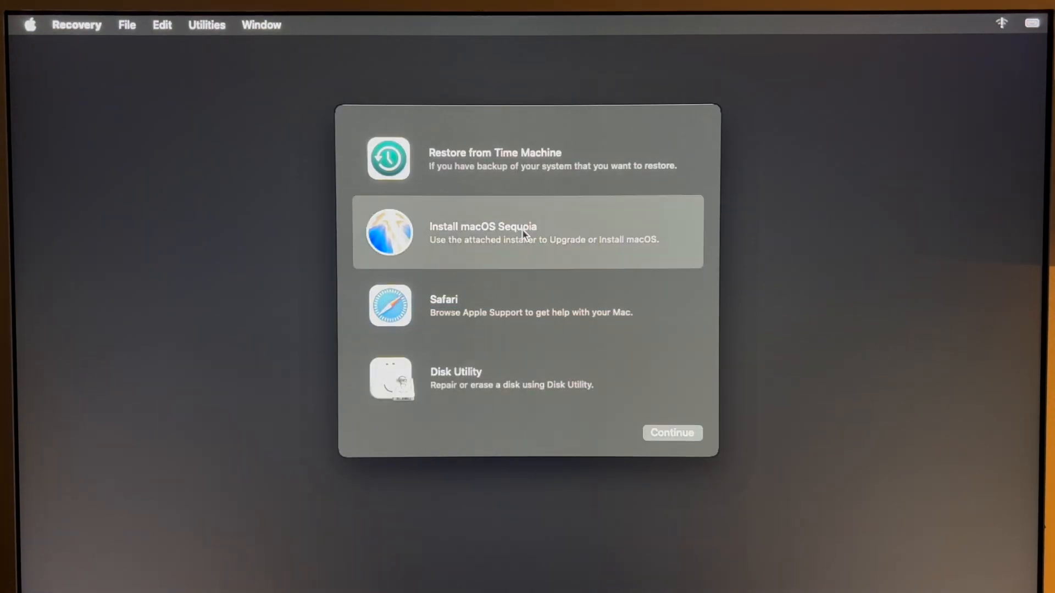
{"action": "mouse_move", "coordinate": [591, 409]}
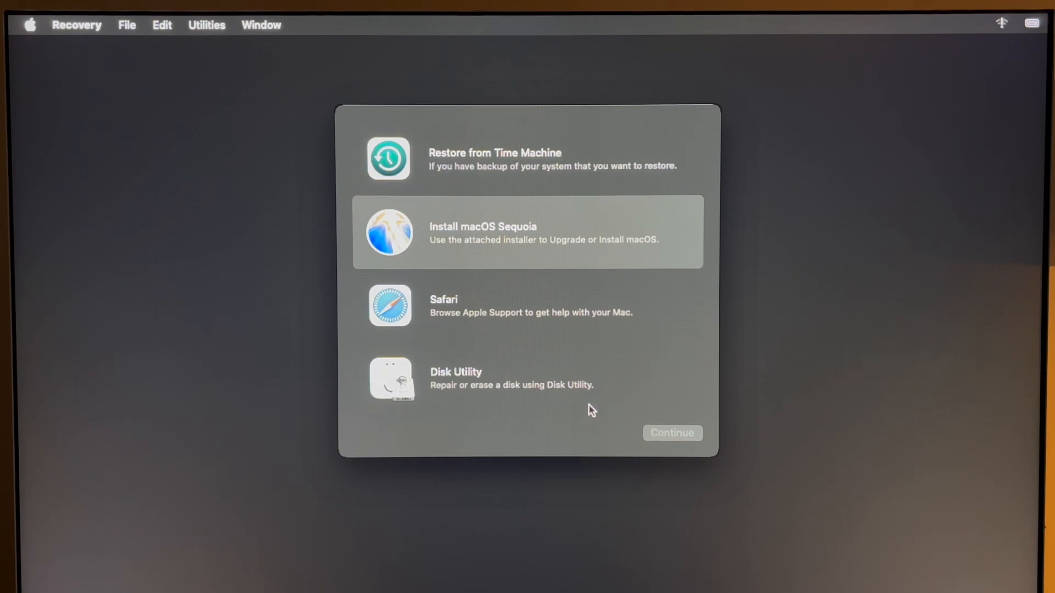
Step: Launch Install macOS Sequoia, agree to the license and begin installing onto Macintosh HD
{"action": "left_click", "coordinate": [670, 433]}
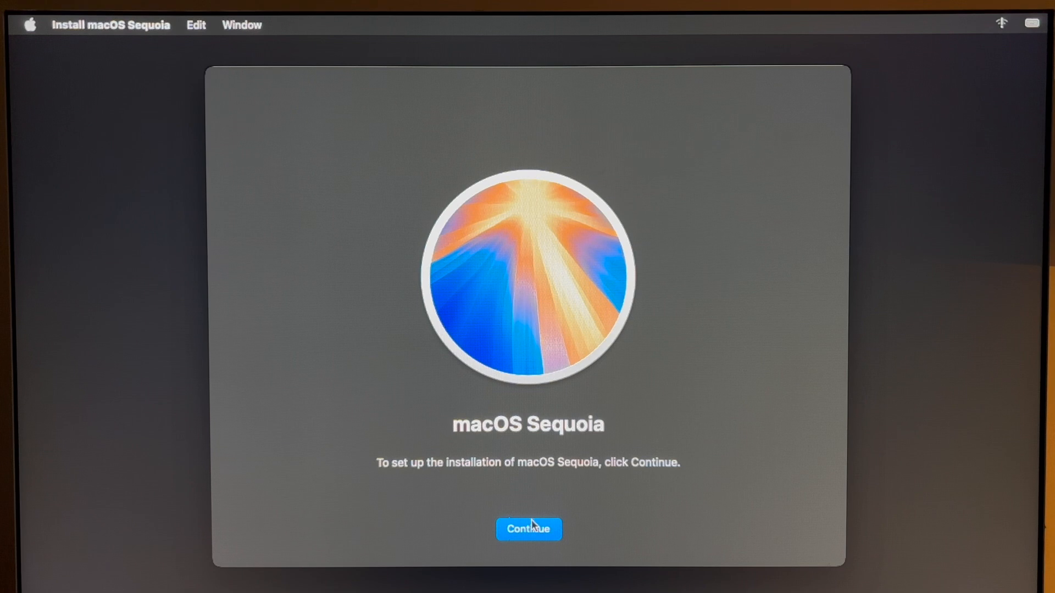
{"action": "left_click", "coordinate": [528, 528]}
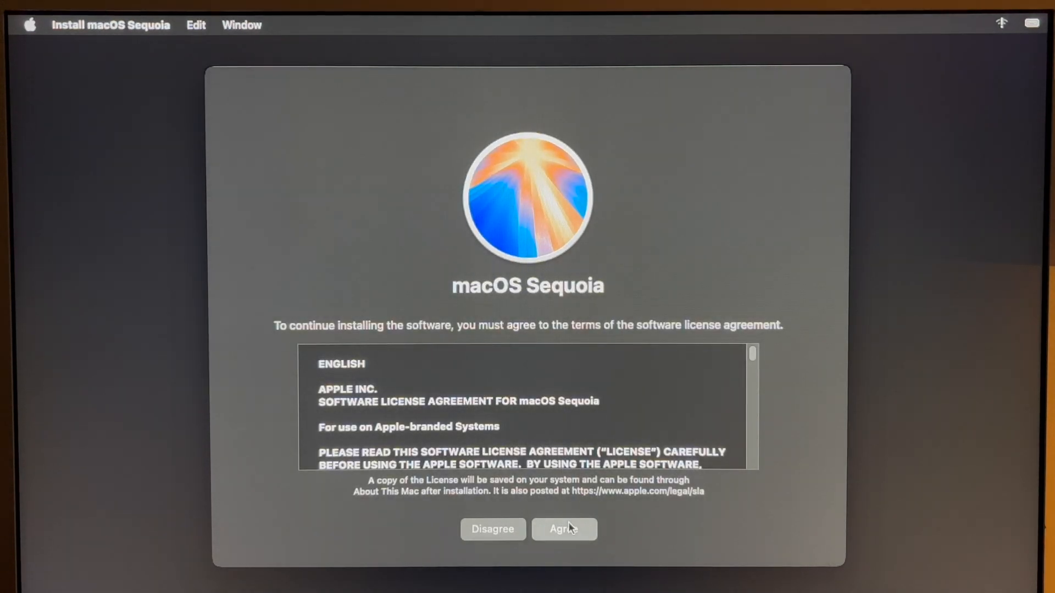
{"action": "left_click", "coordinate": [564, 528]}
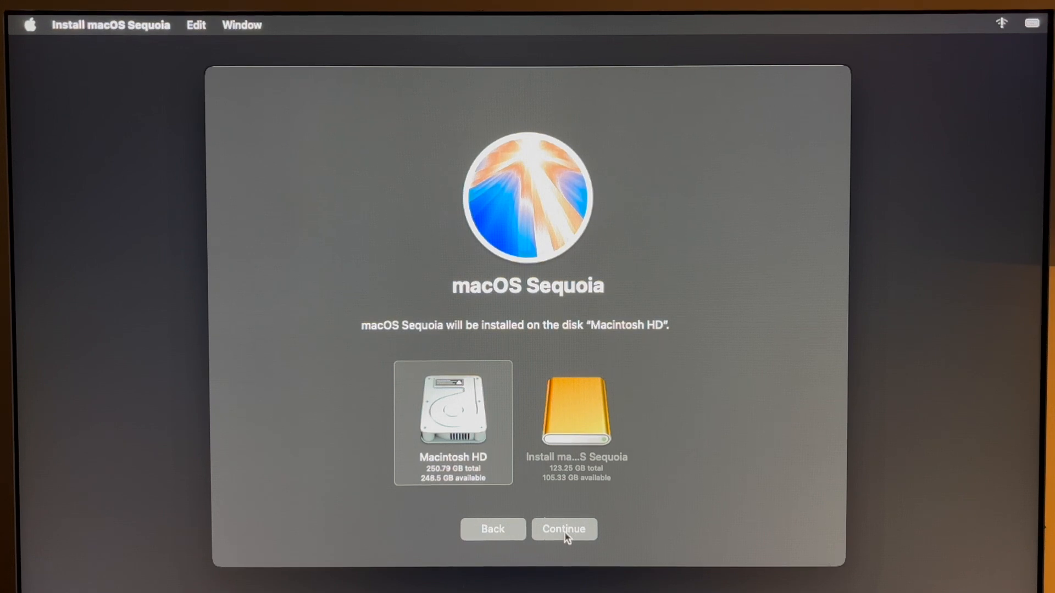
{"action": "left_click", "coordinate": [564, 530]}
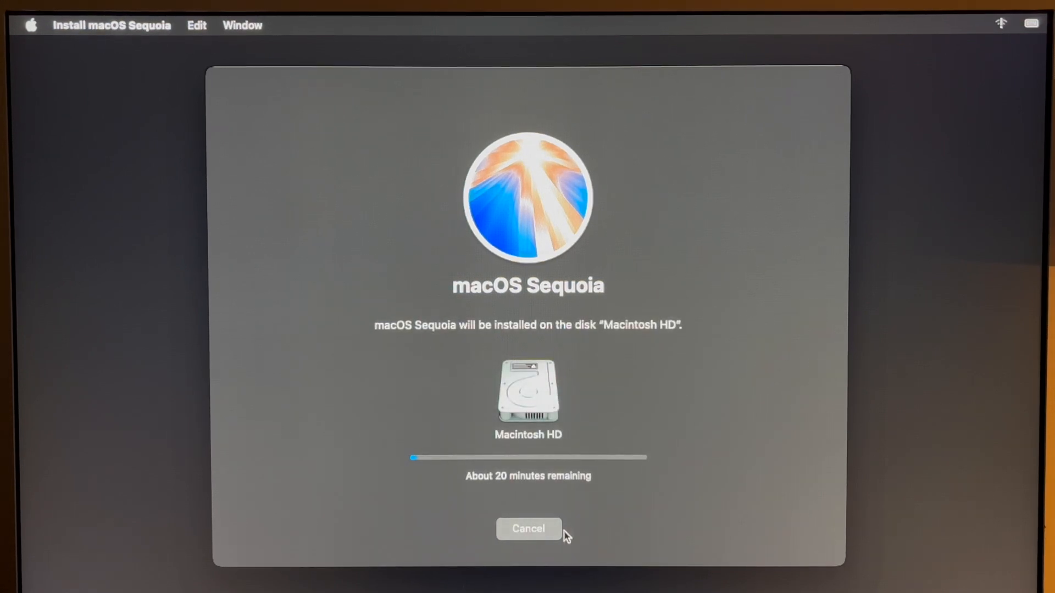